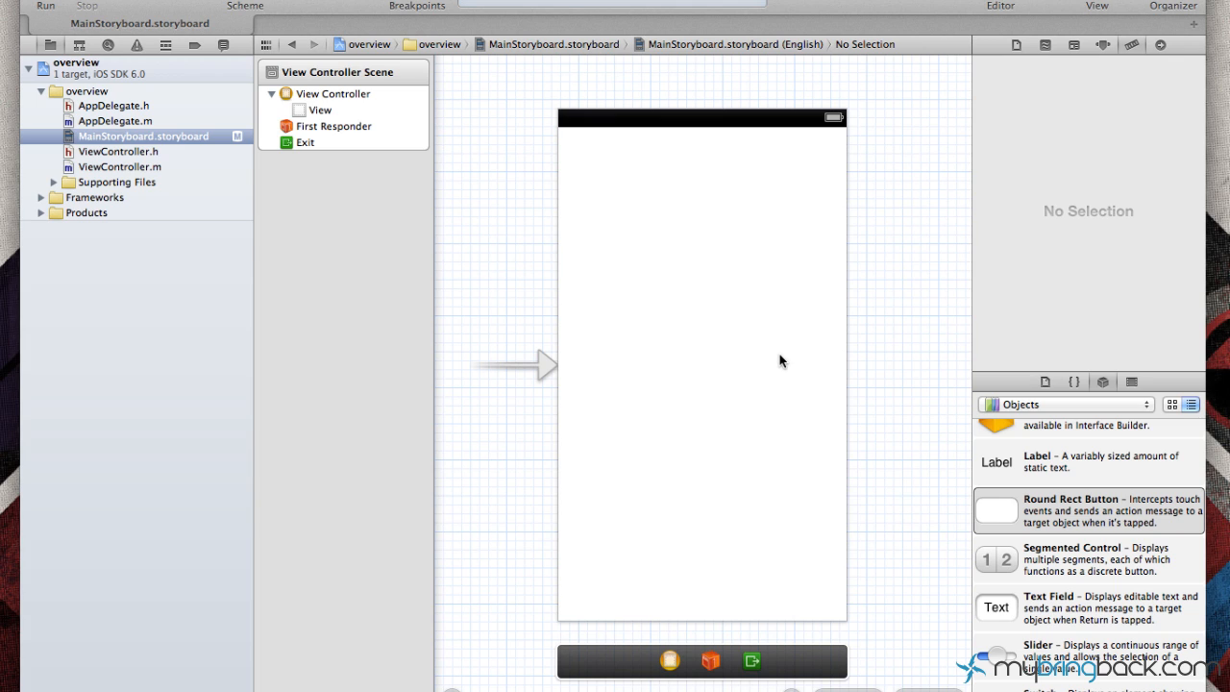
pyautogui.moveTo(811, 334)
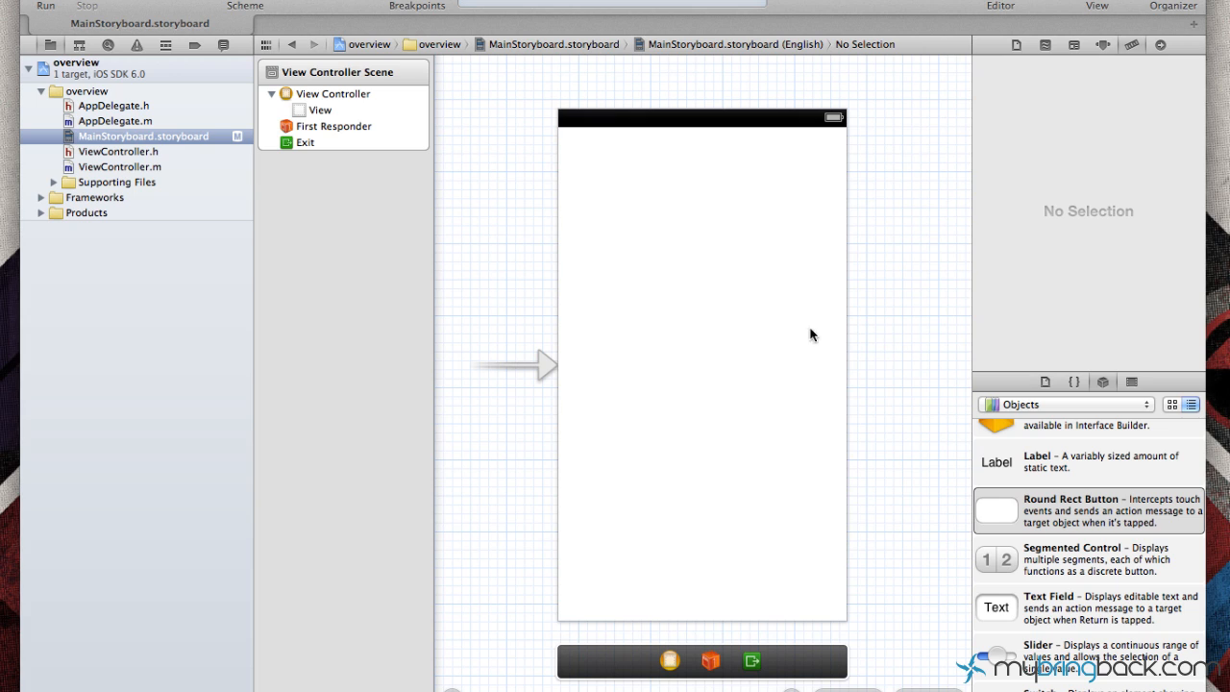
pyautogui.moveTo(471, 270)
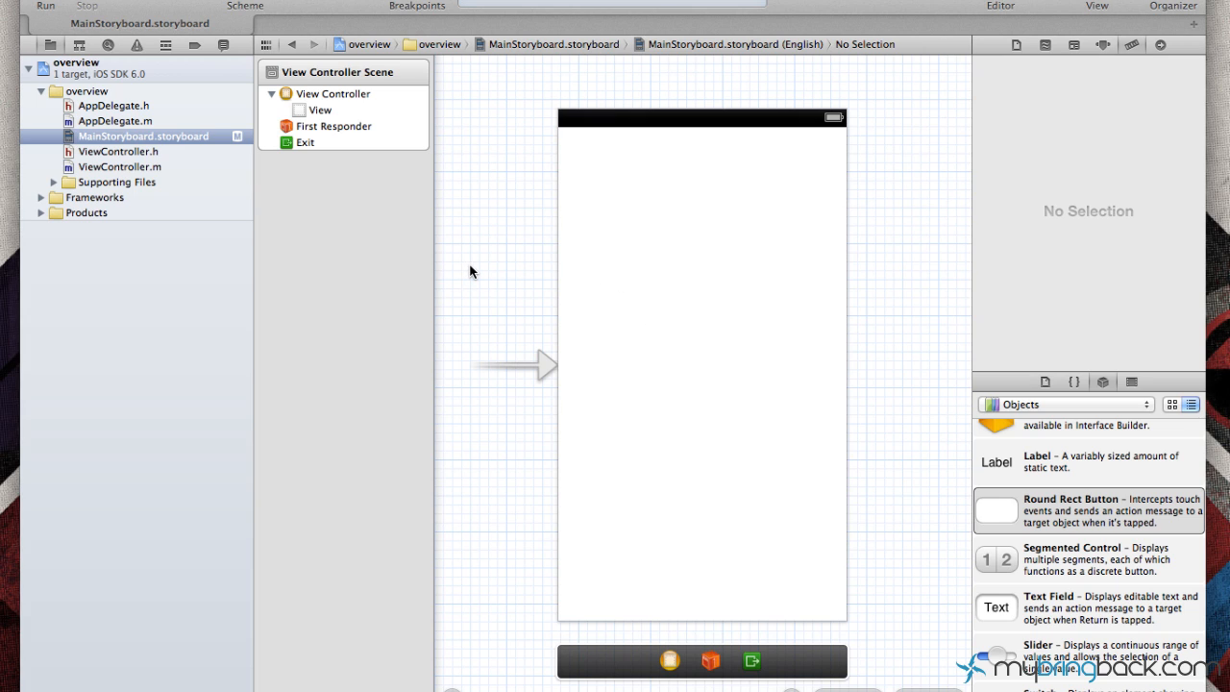
pyautogui.moveTo(492, 273)
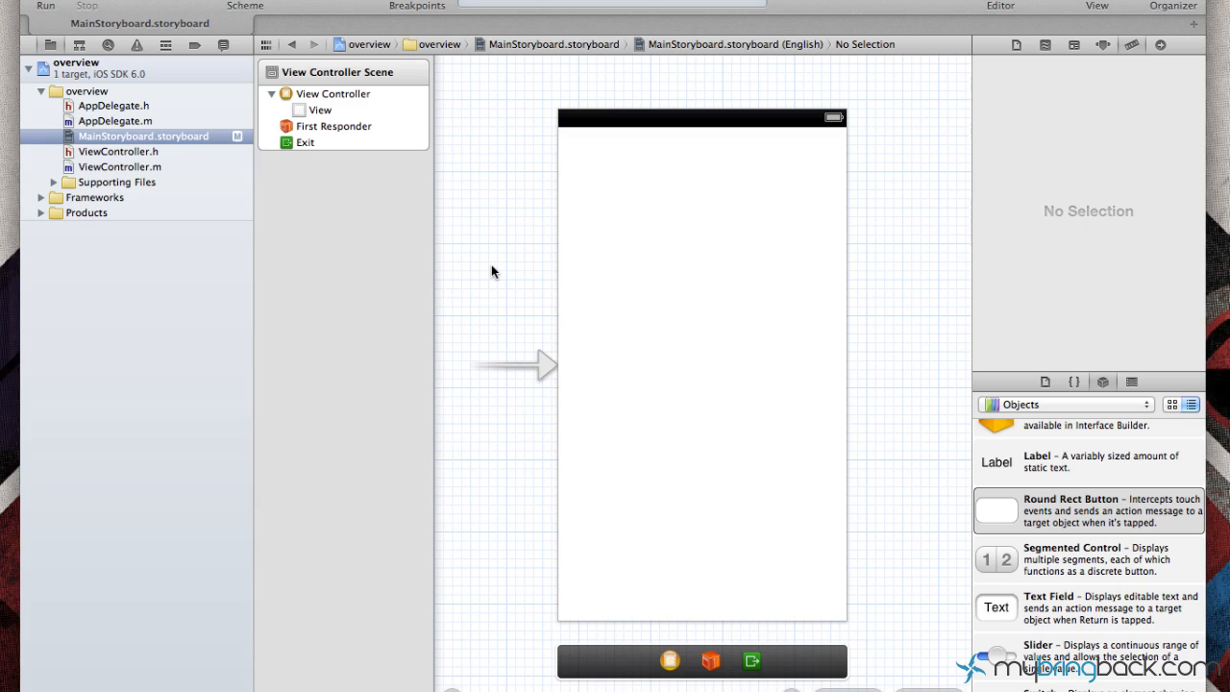
# Step: Show the About Xcode window displaying version 4.5.1
pyautogui.click(46, 6)
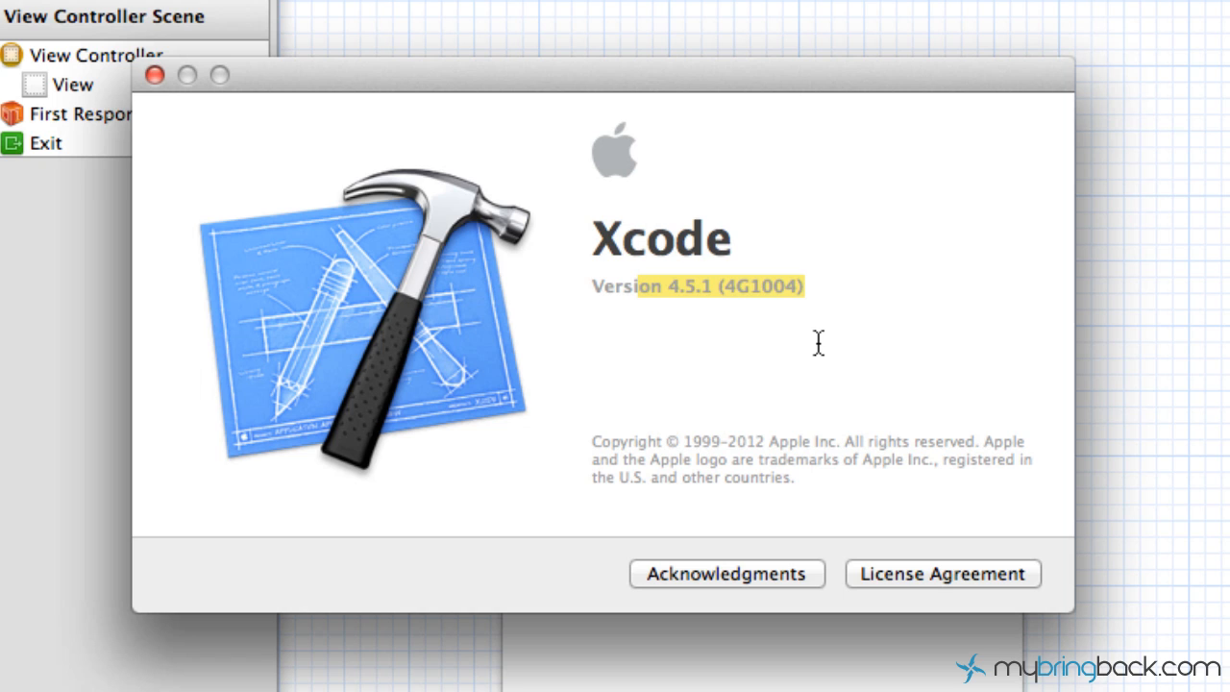
pyautogui.moveTo(850, 572)
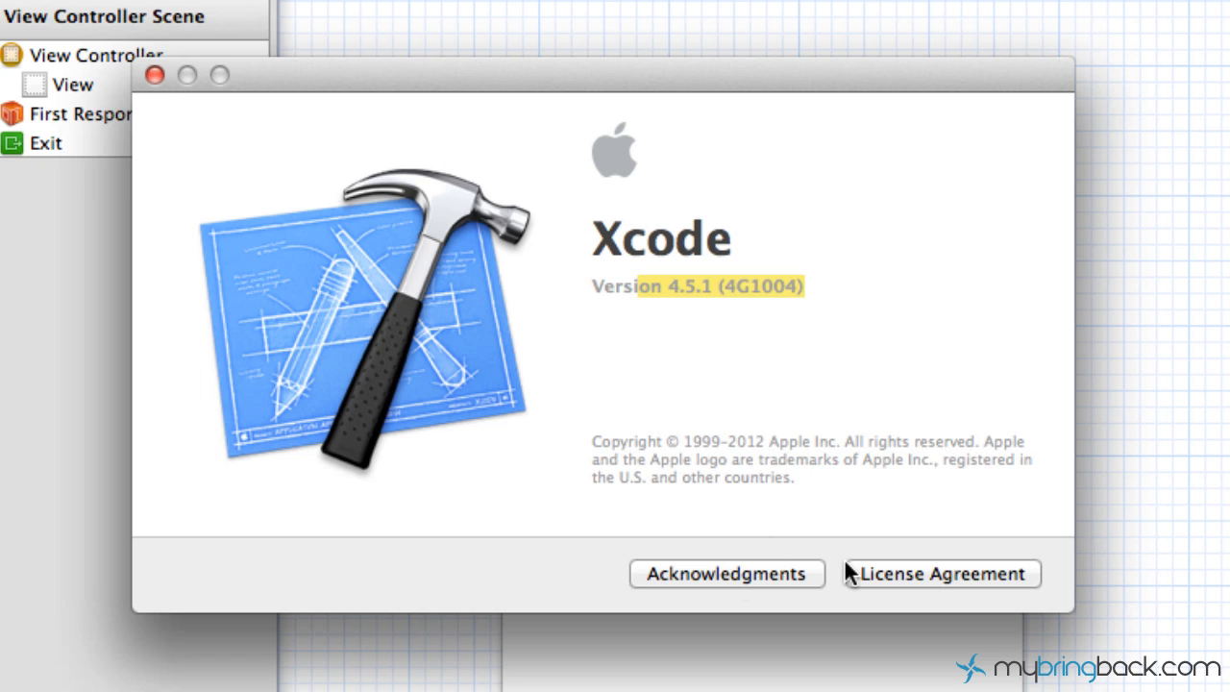
pyautogui.moveTo(156, 77)
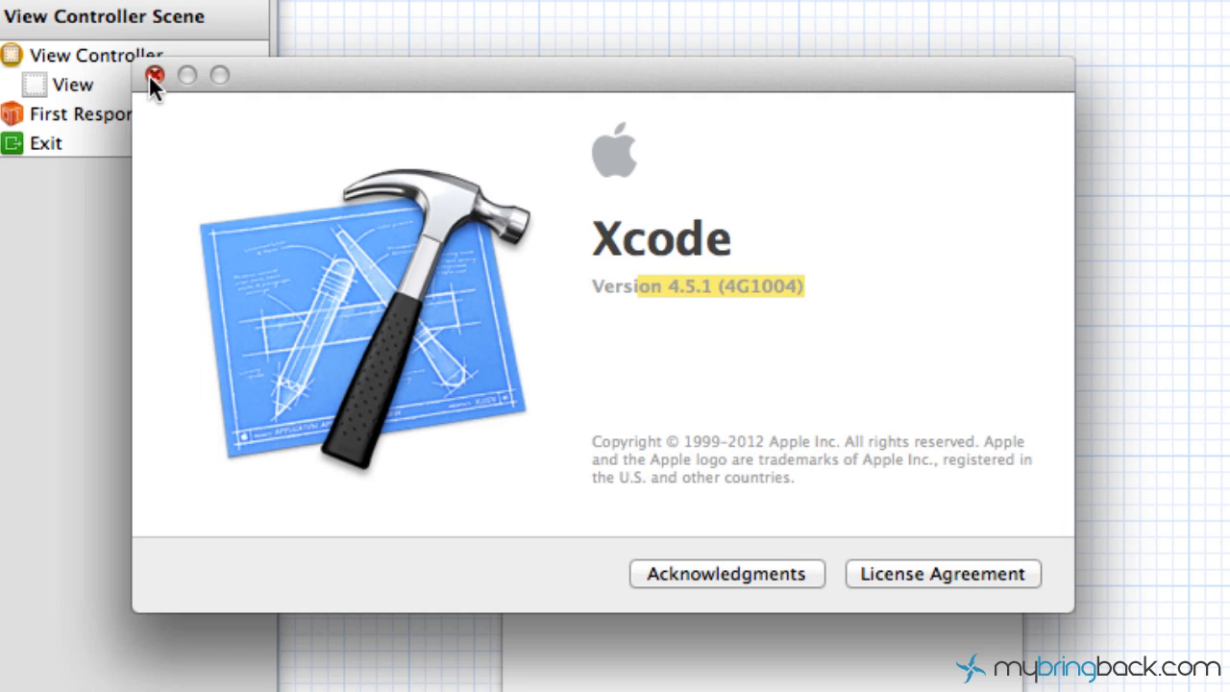
pyautogui.moveTo(156, 86)
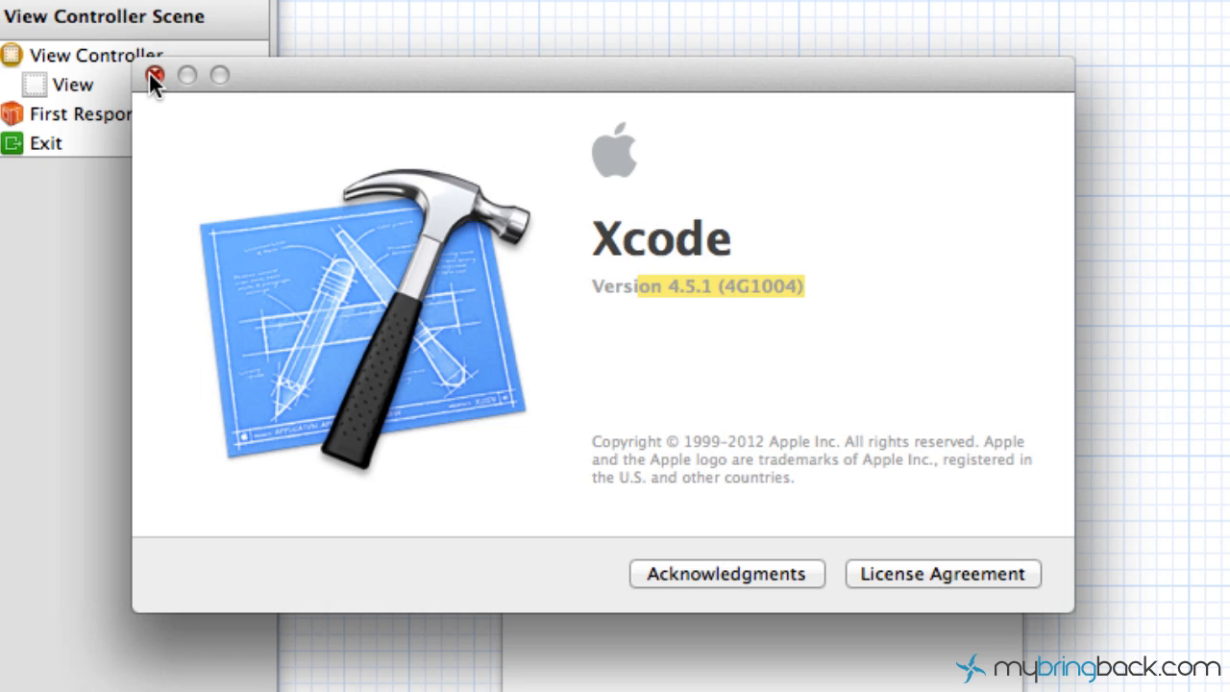
# Step: Dismiss the About window before heading to the Mac App Store
pyautogui.click(153, 77)
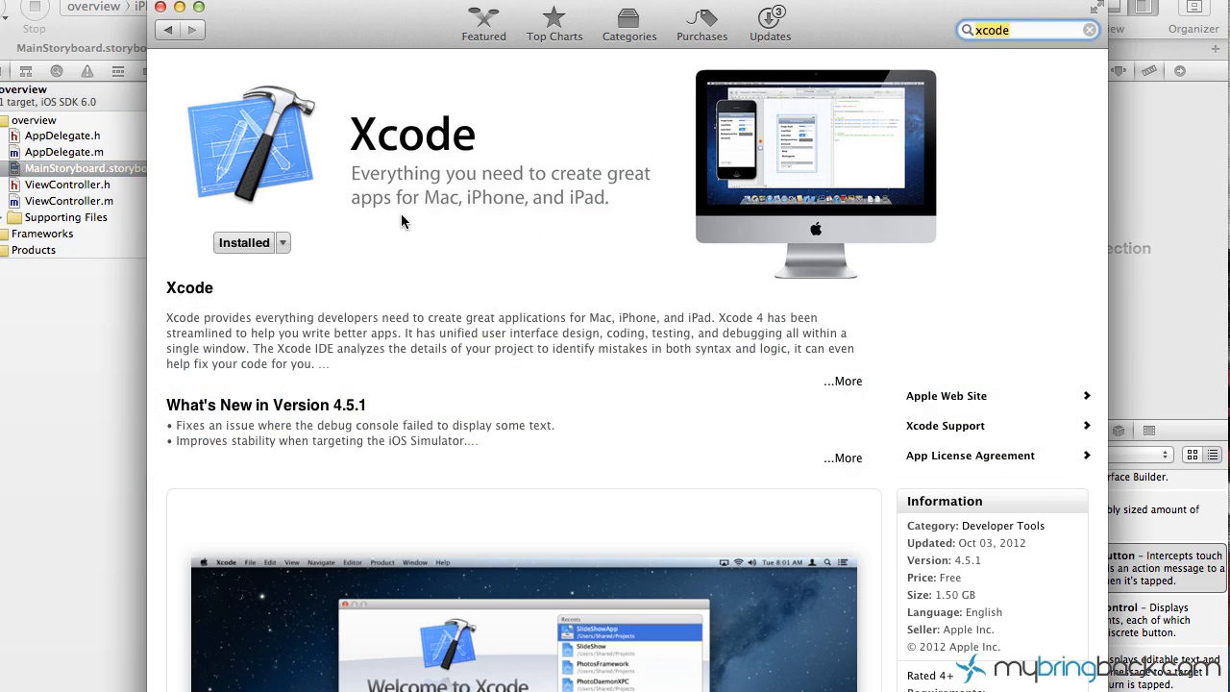
pyautogui.moveTo(488, 247)
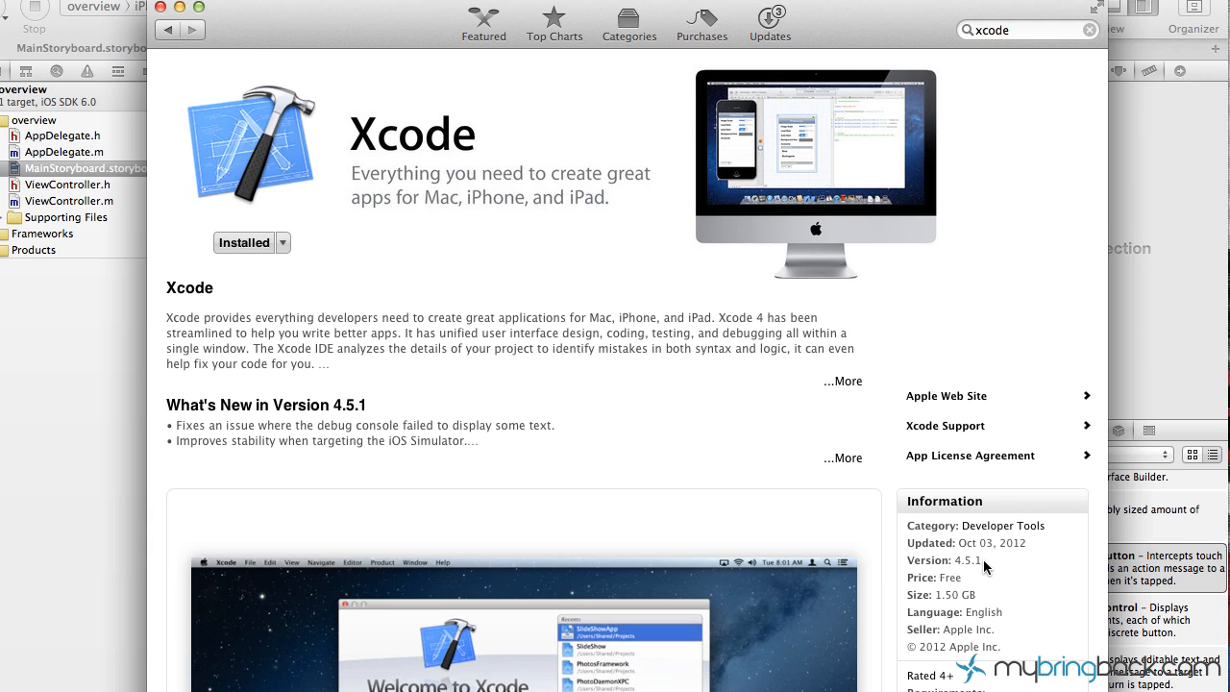
pyautogui.moveTo(361, 308)
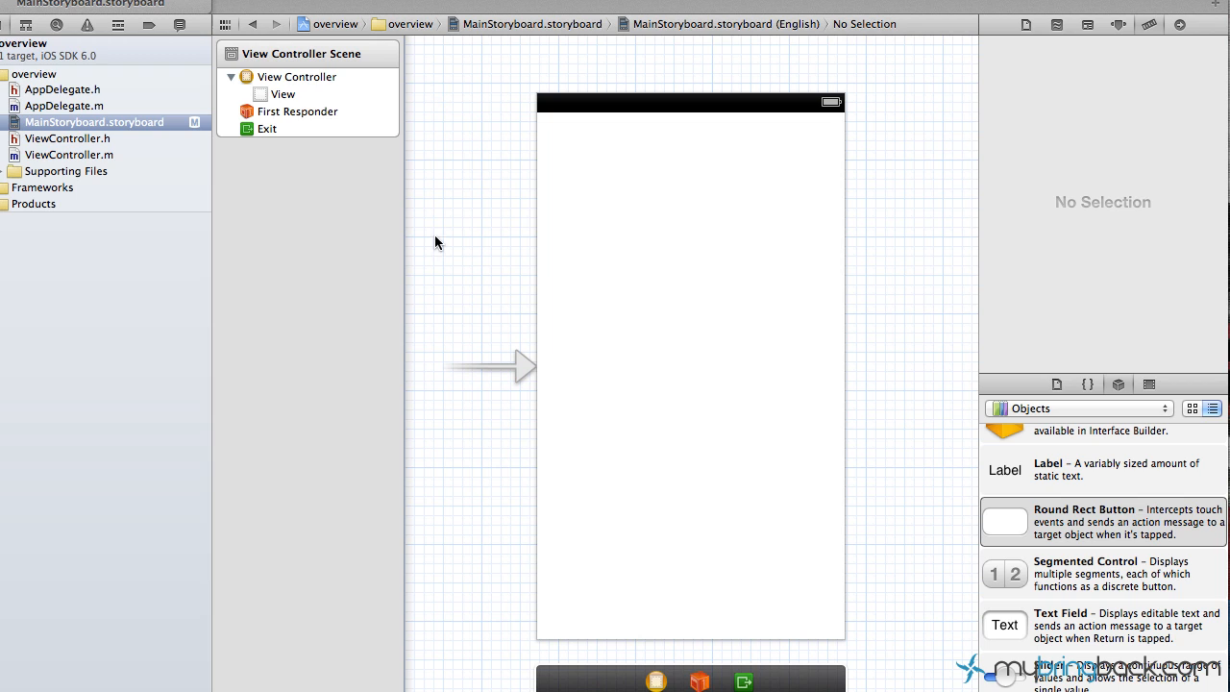
pyautogui.moveTo(445, 250)
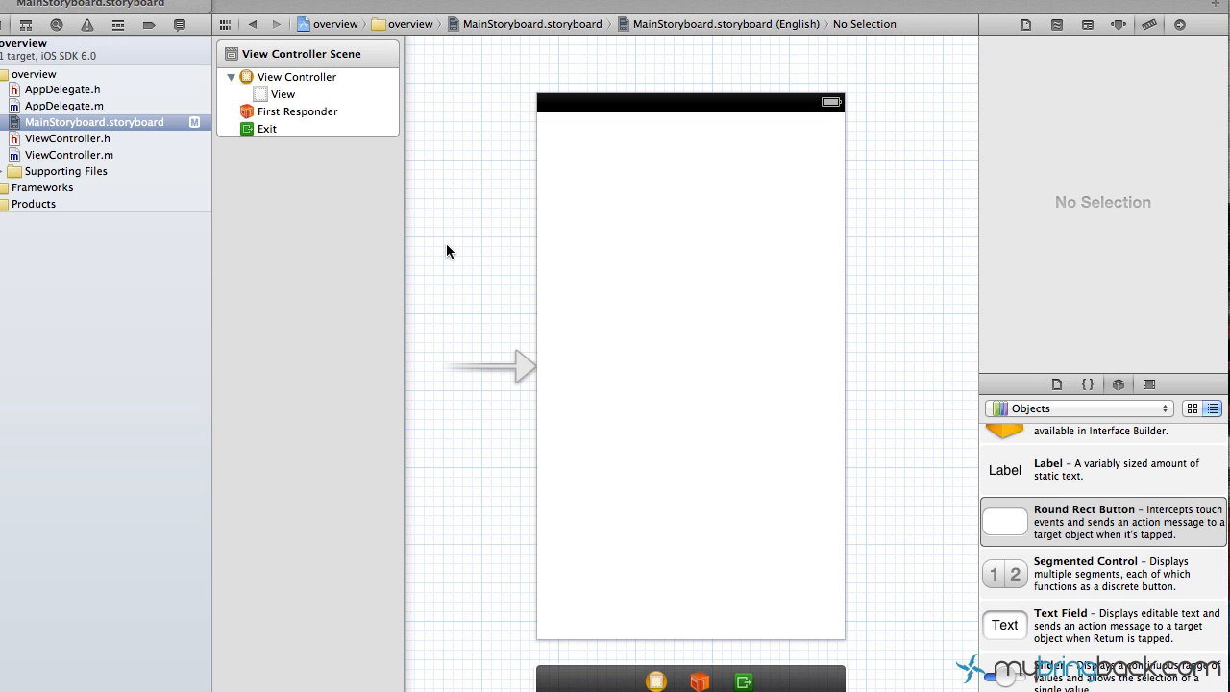
pyautogui.moveTo(553, 365)
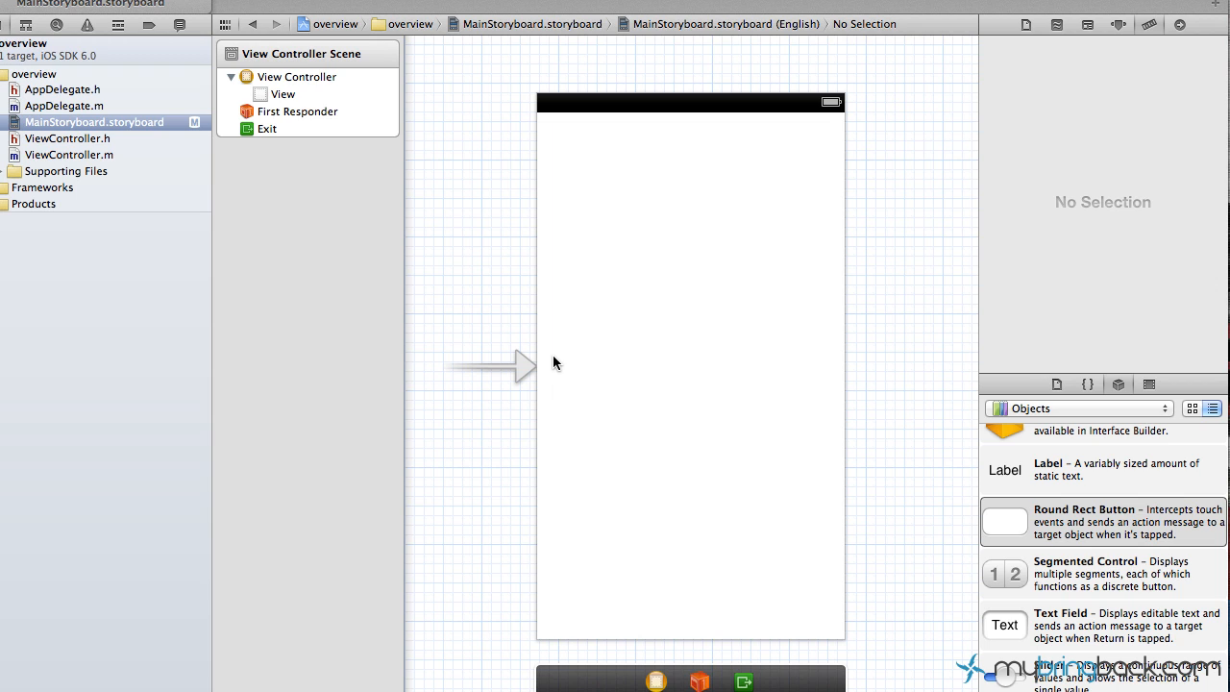
pyautogui.moveTo(722, 550)
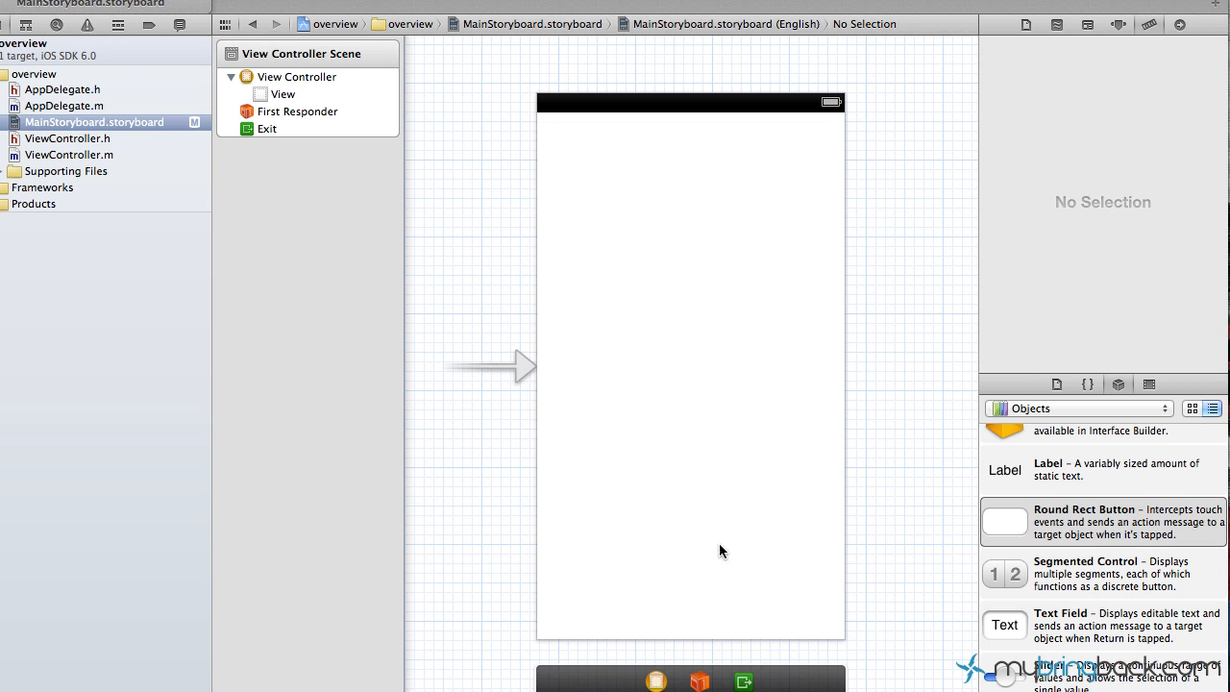
pyautogui.moveTo(682, 521)
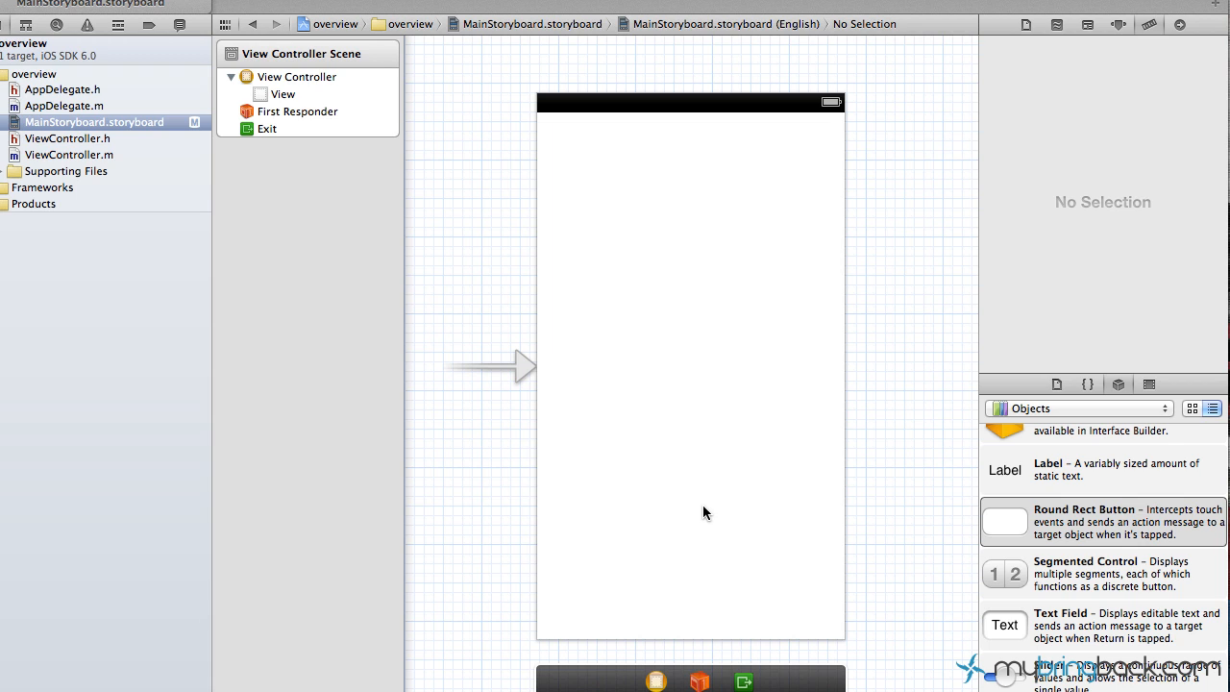
pyautogui.moveTo(645, 484)
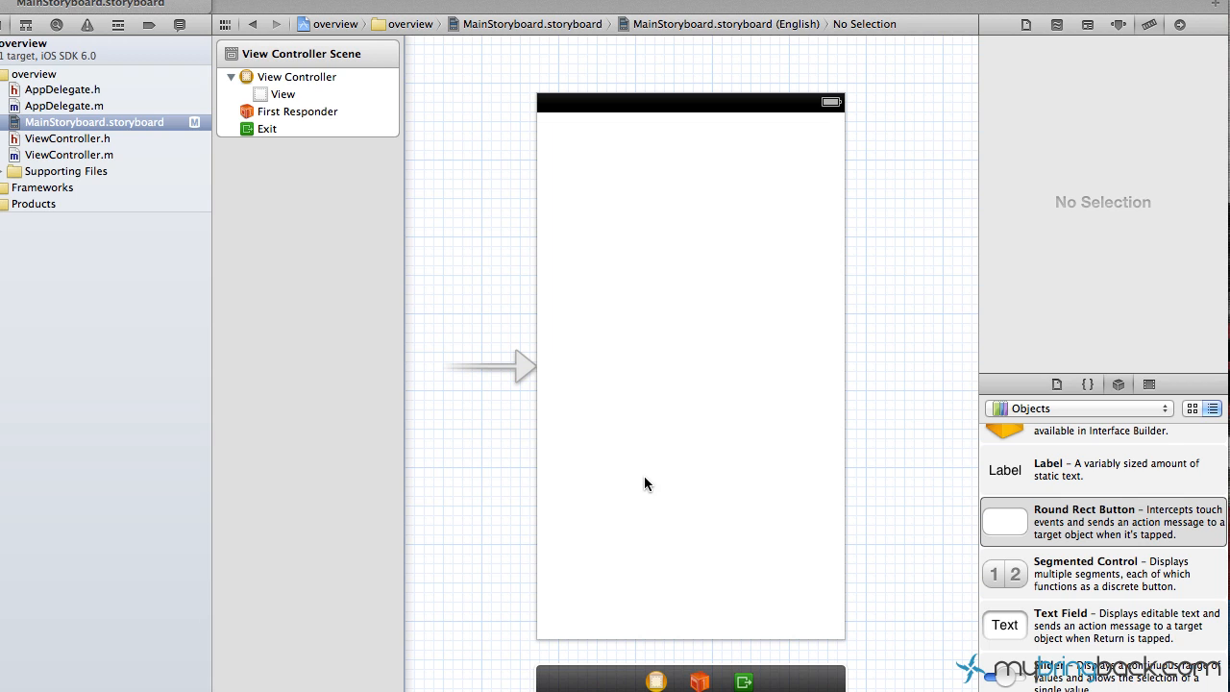
pyautogui.moveTo(768, 515)
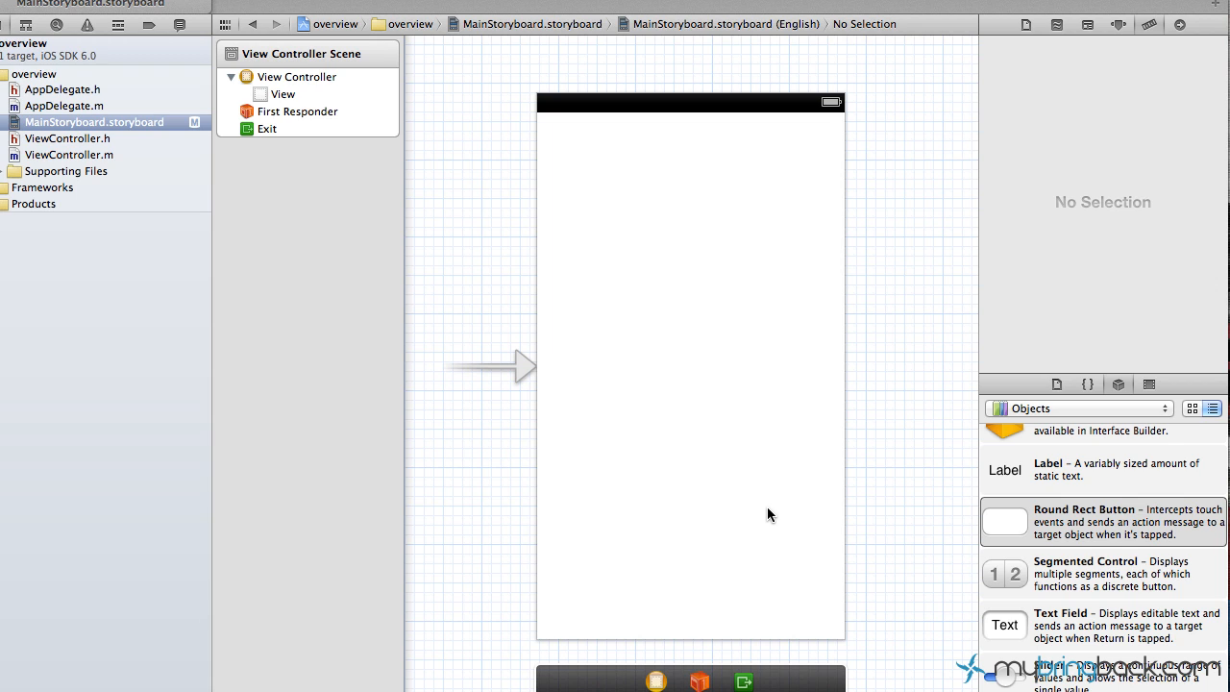
pyautogui.moveTo(765, 680)
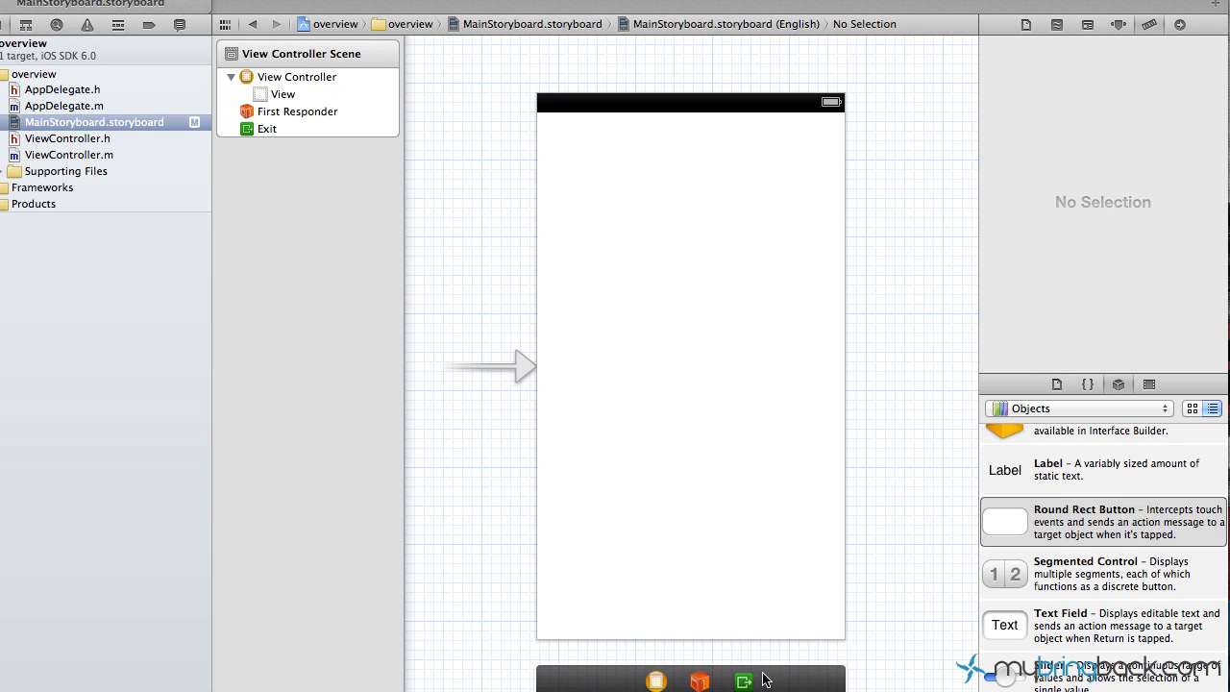
pyautogui.click(689, 384)
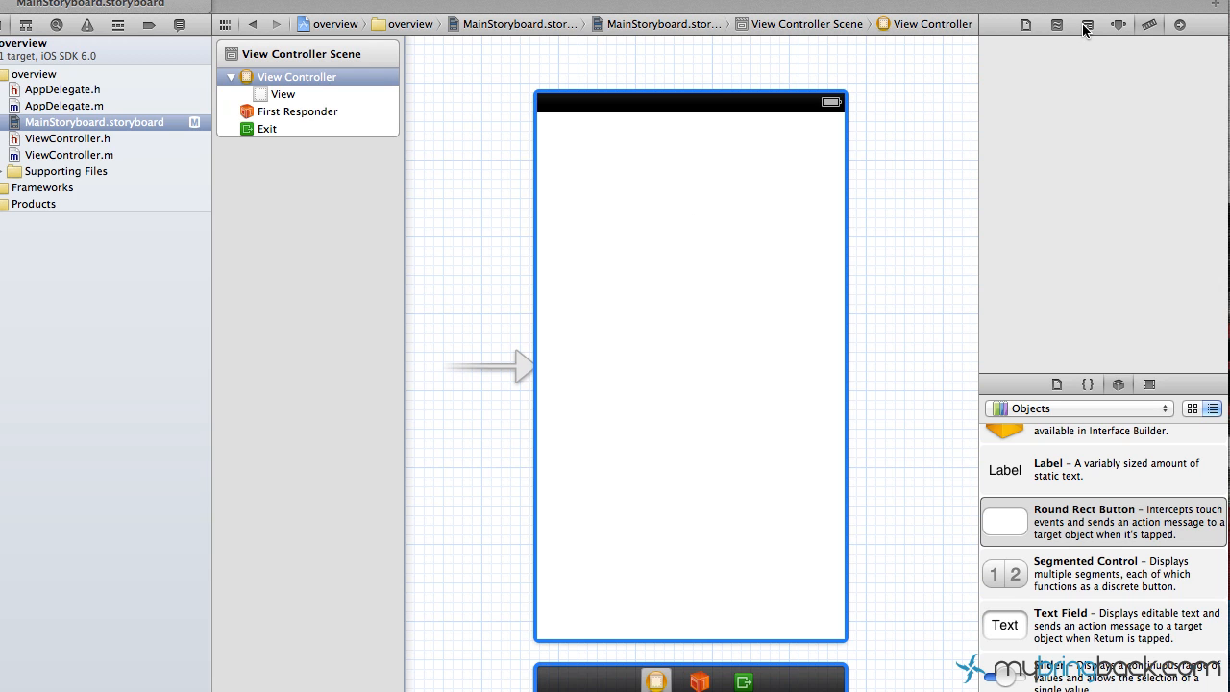
# Step: In the storyboard's File Inspector, turn Use Autolayout off and back on
pyautogui.click(1025, 23)
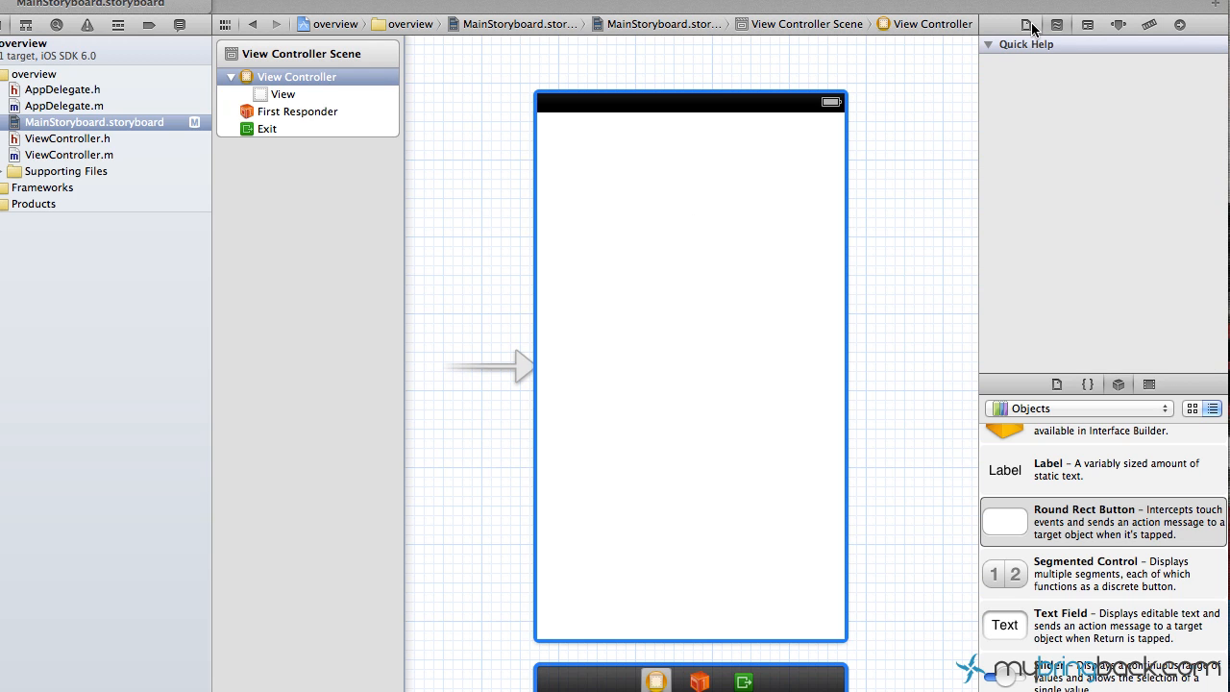
pyautogui.click(1026, 23)
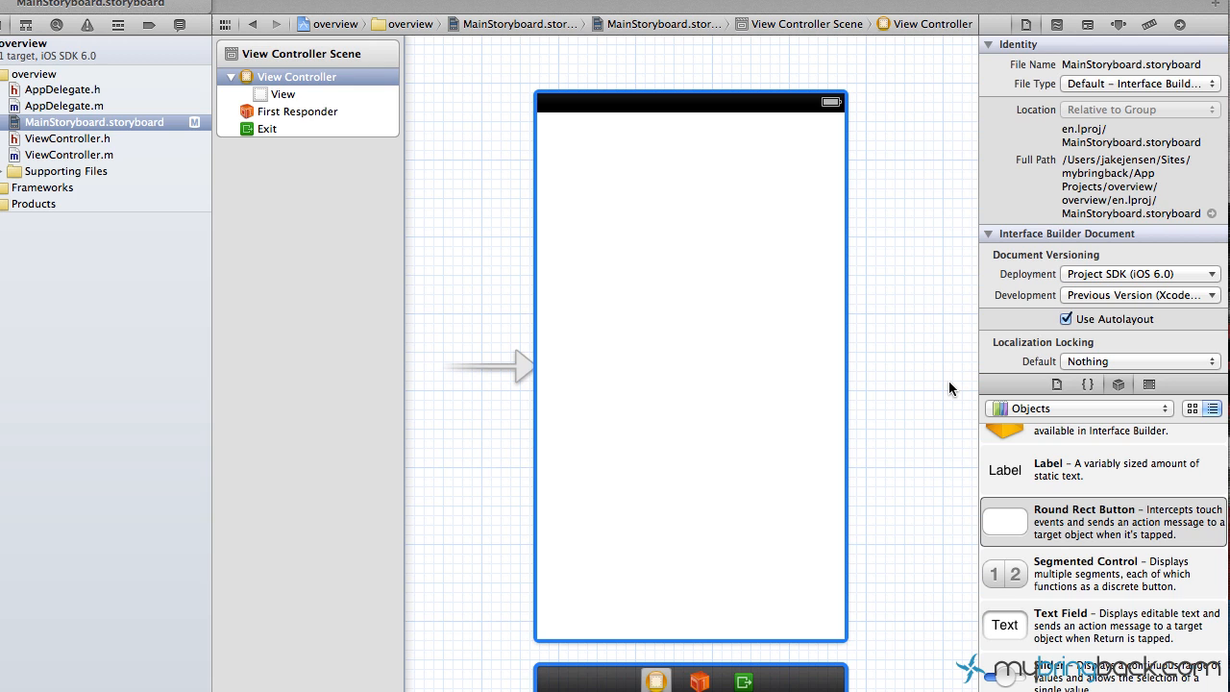
pyautogui.moveTo(400, 127)
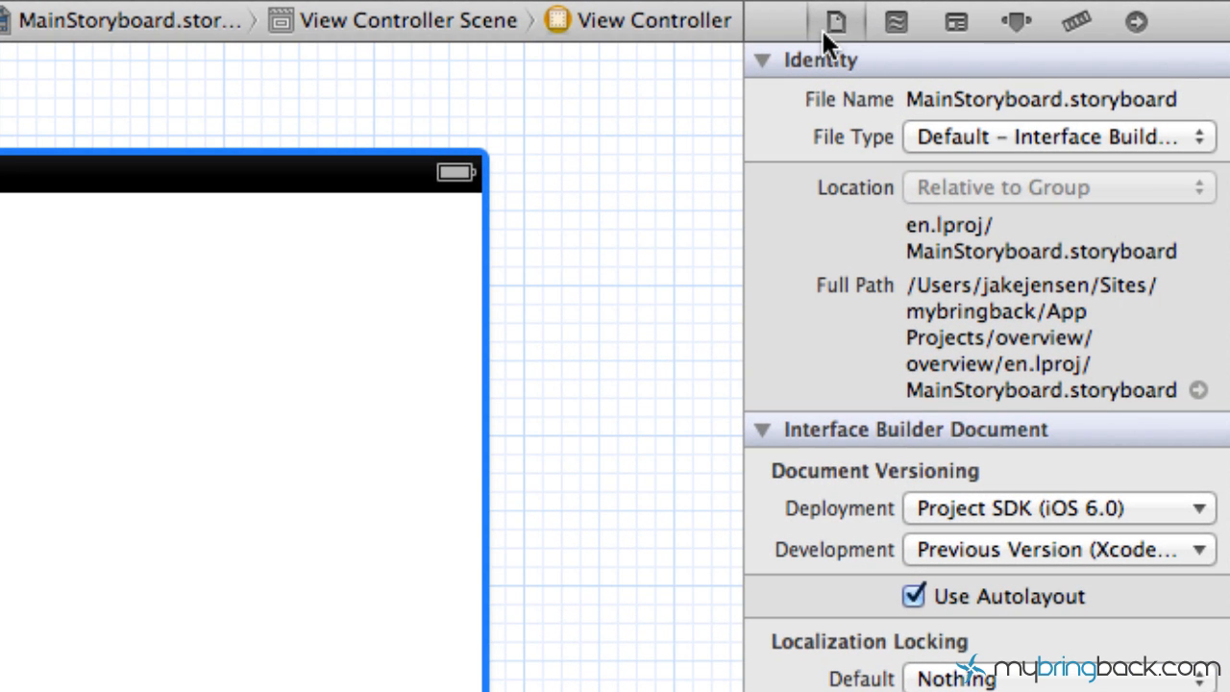
pyautogui.moveTo(834, 21)
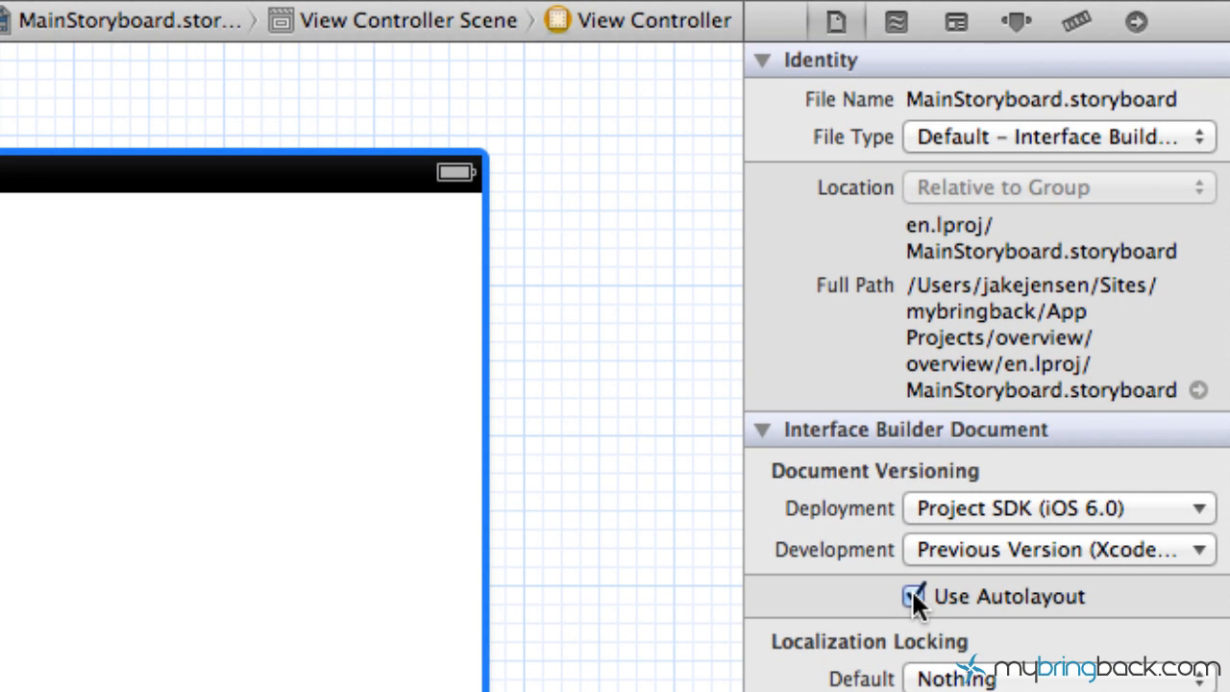
pyautogui.click(911, 595)
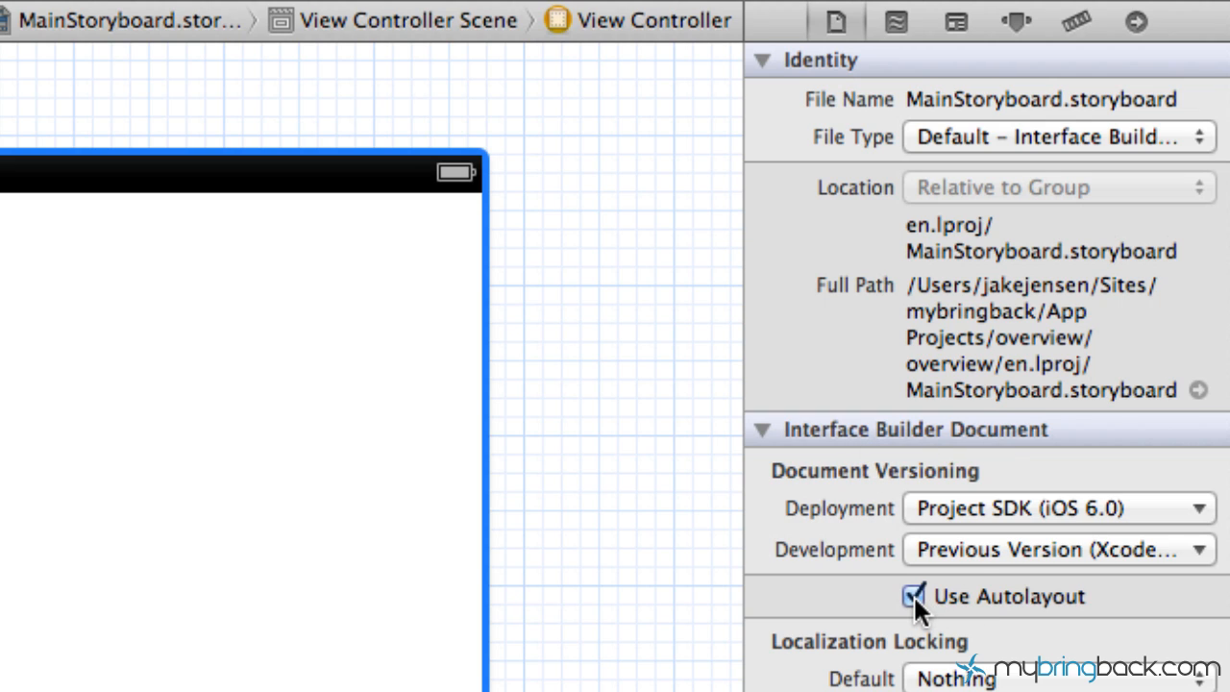
pyautogui.click(912, 596)
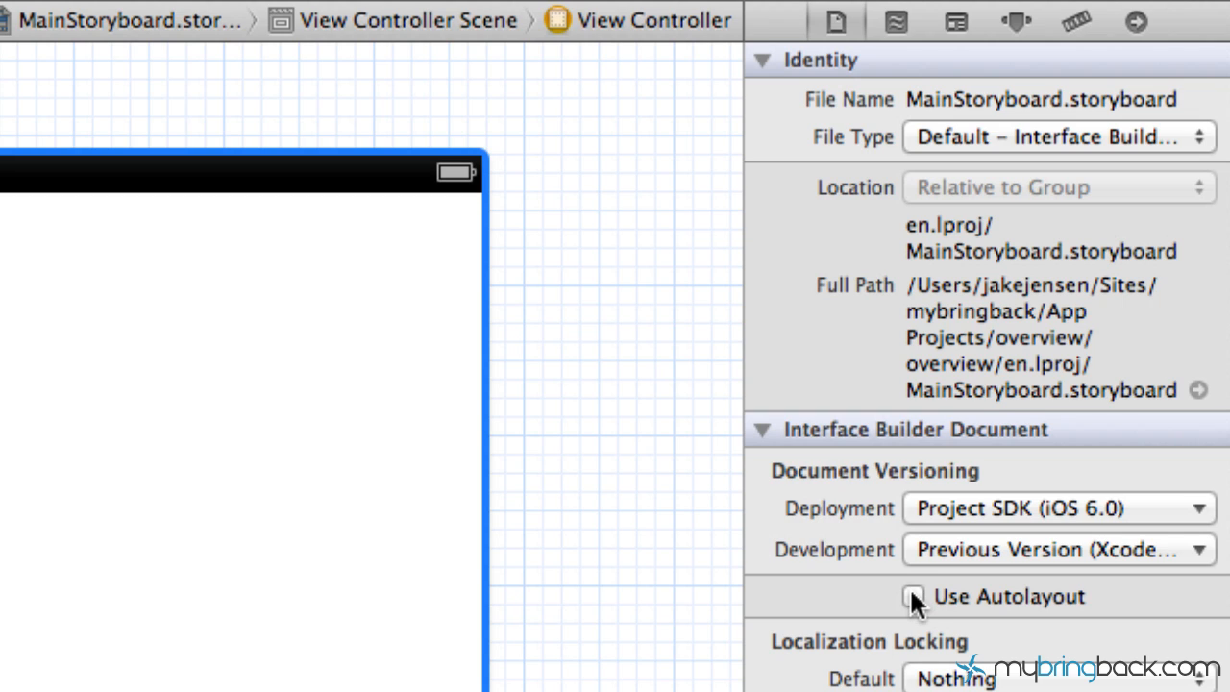
pyautogui.click(912, 595)
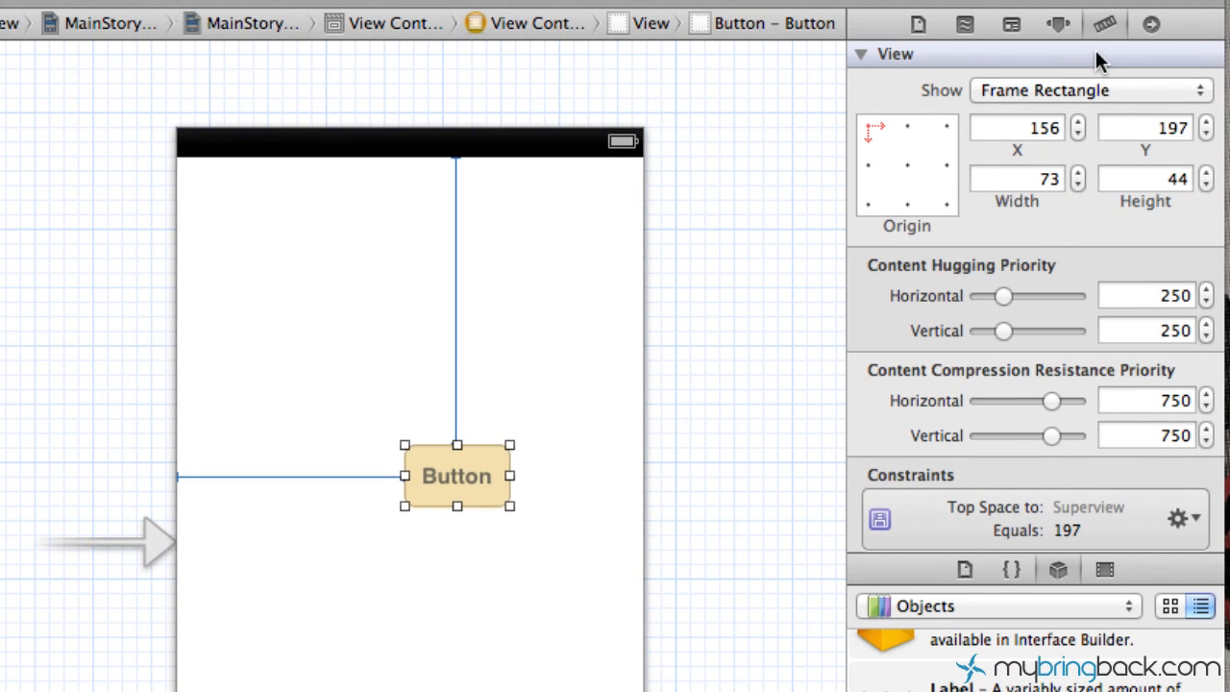
pyautogui.moveTo(1103, 23)
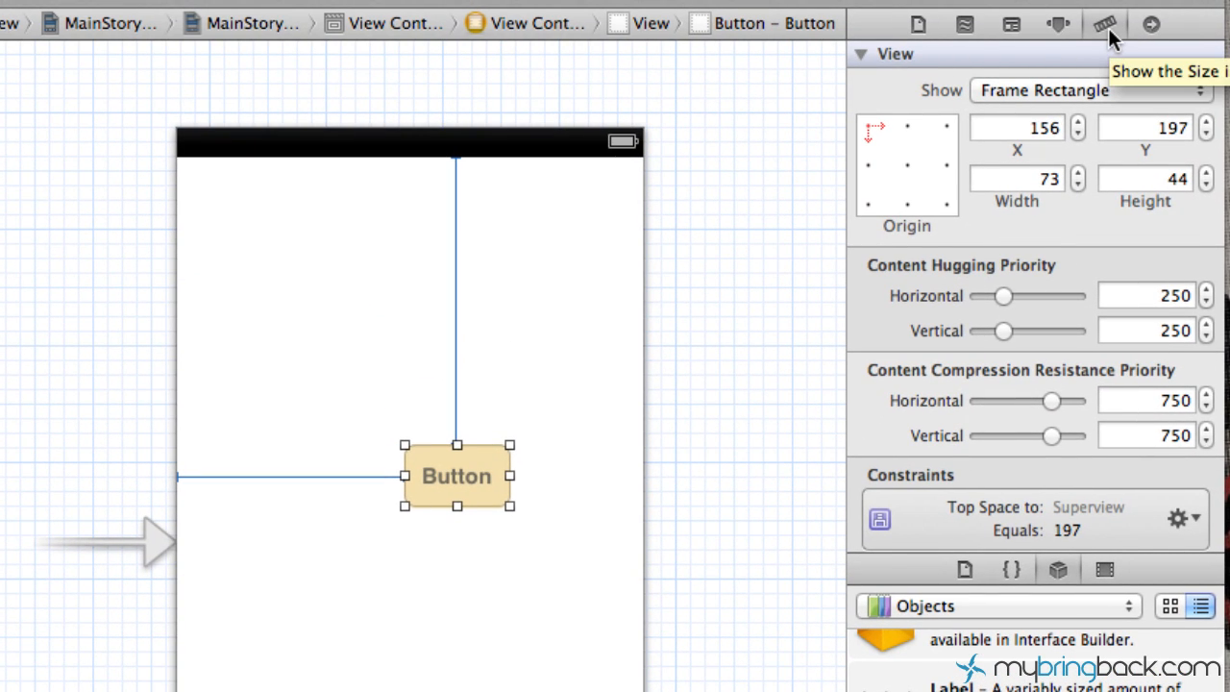
pyautogui.moveTo(991, 376)
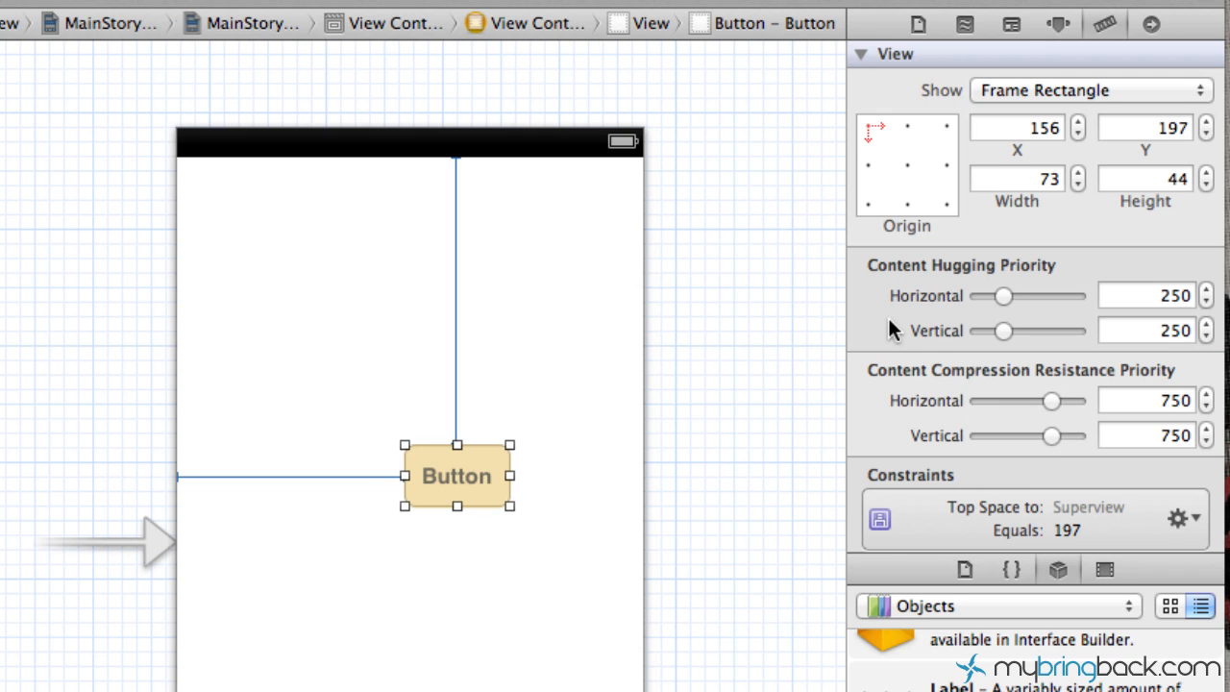
pyautogui.moveTo(899, 329)
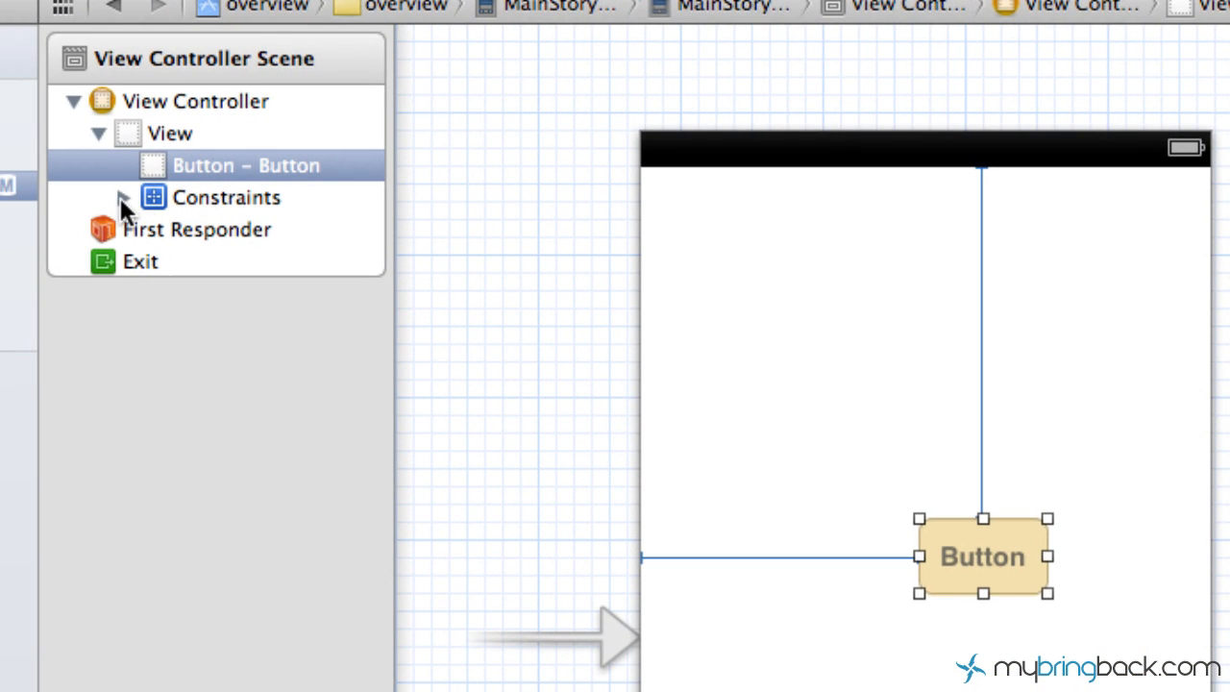
# Step: Expand the view's Constraints list and select the button's Vertical Space constraint
pyautogui.click(123, 196)
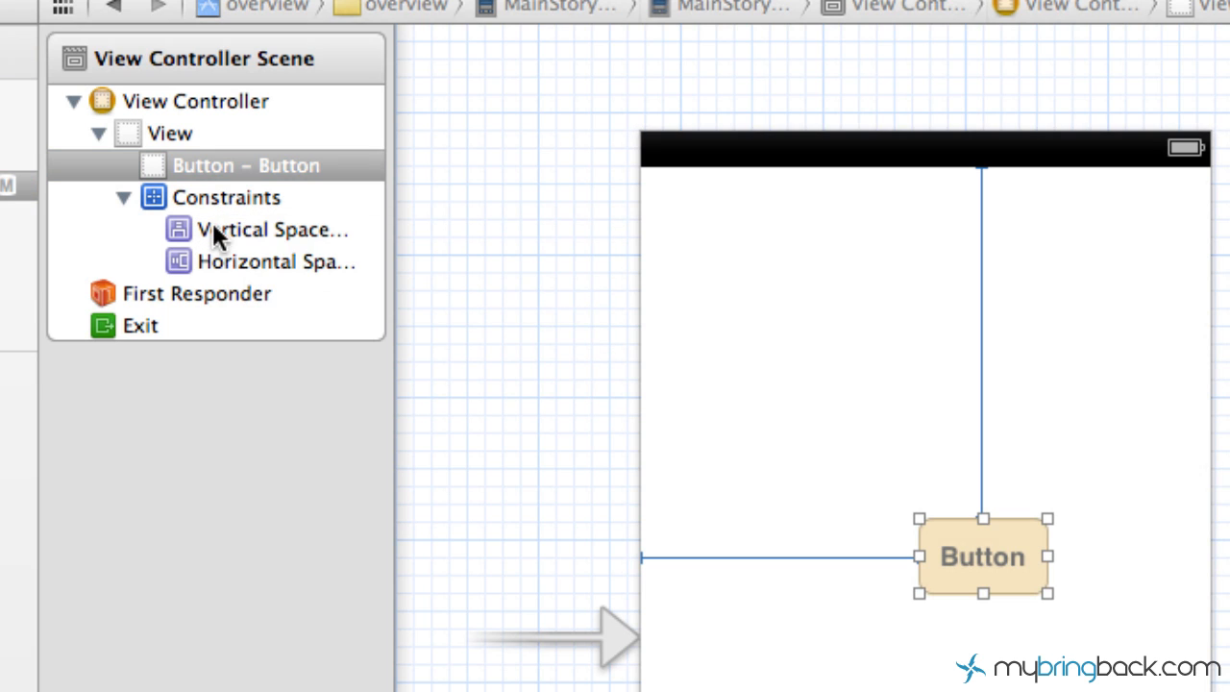
pyautogui.click(246, 165)
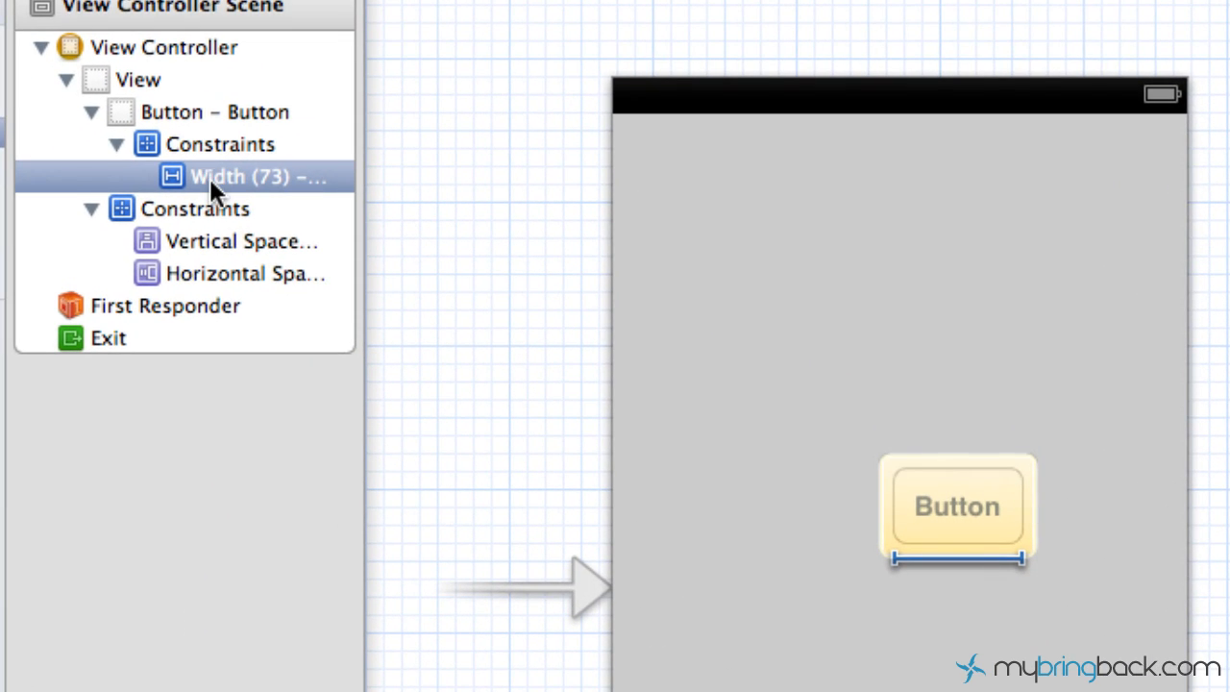
pyautogui.moveTo(230, 154)
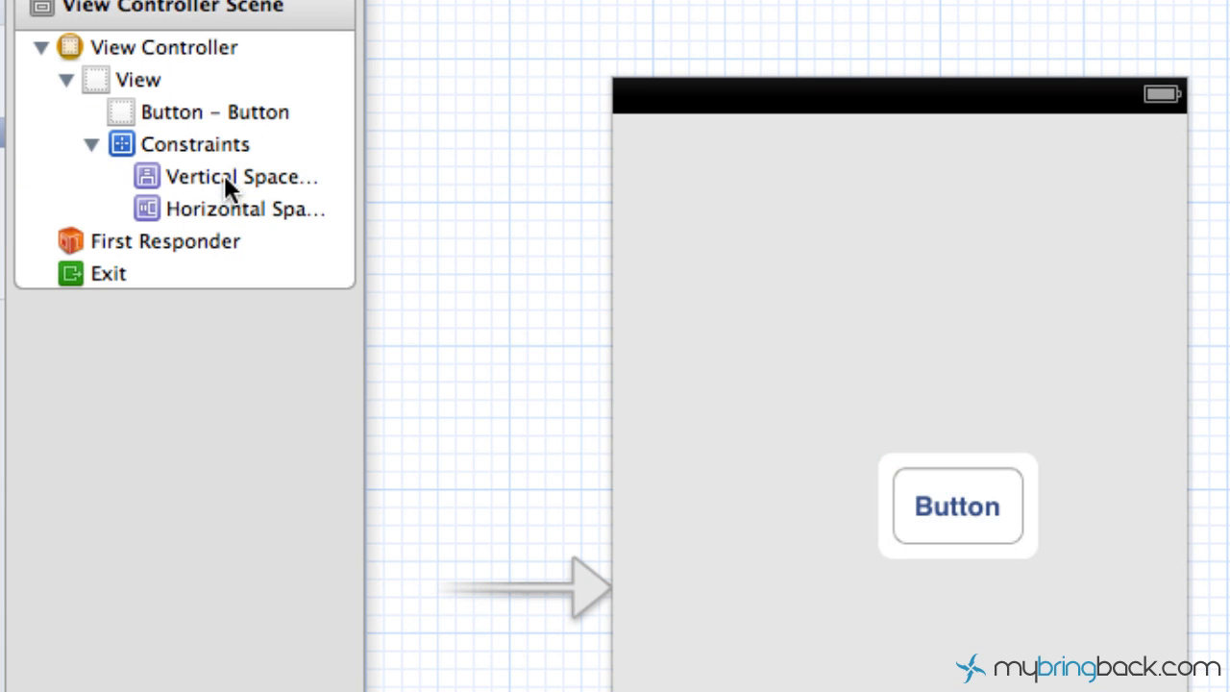
pyautogui.moveTo(841, 480)
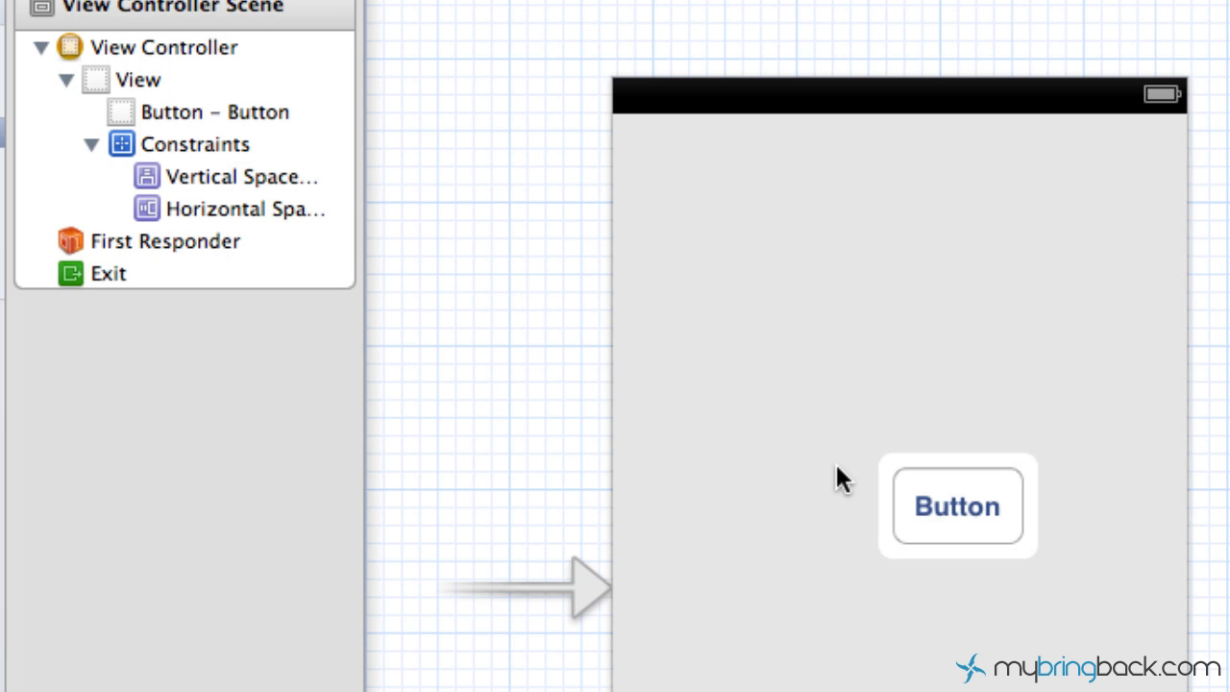
pyautogui.moveTo(1034, 616)
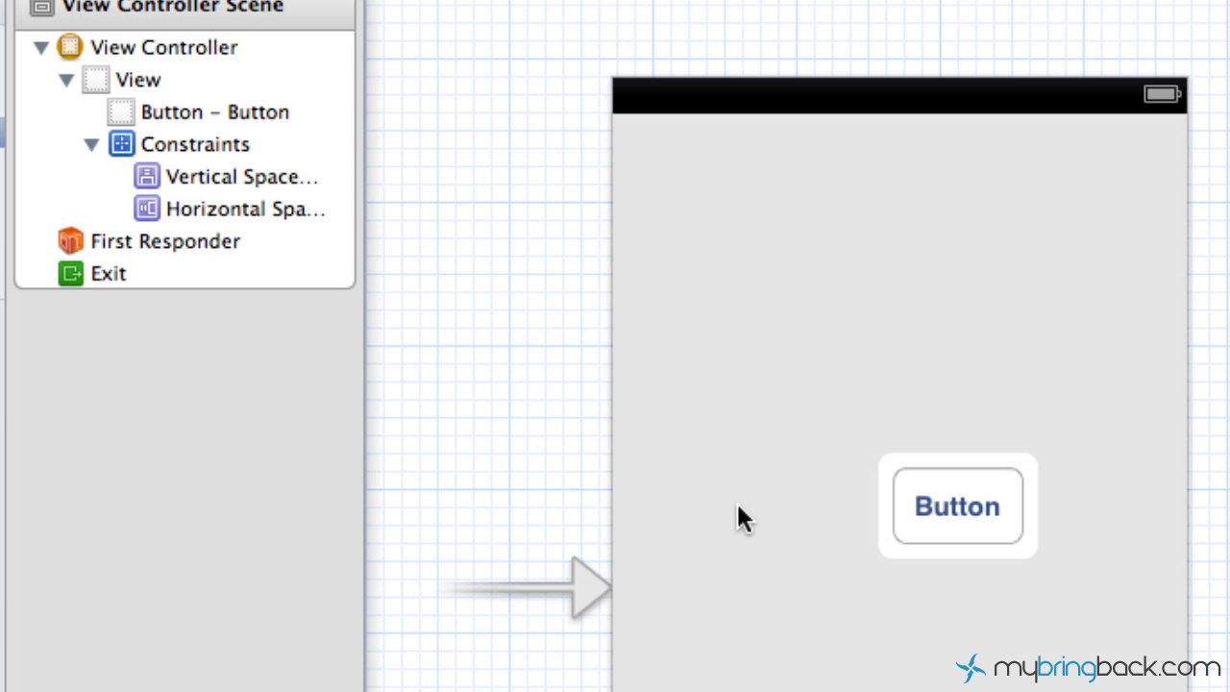
pyautogui.moveTo(1080, 646)
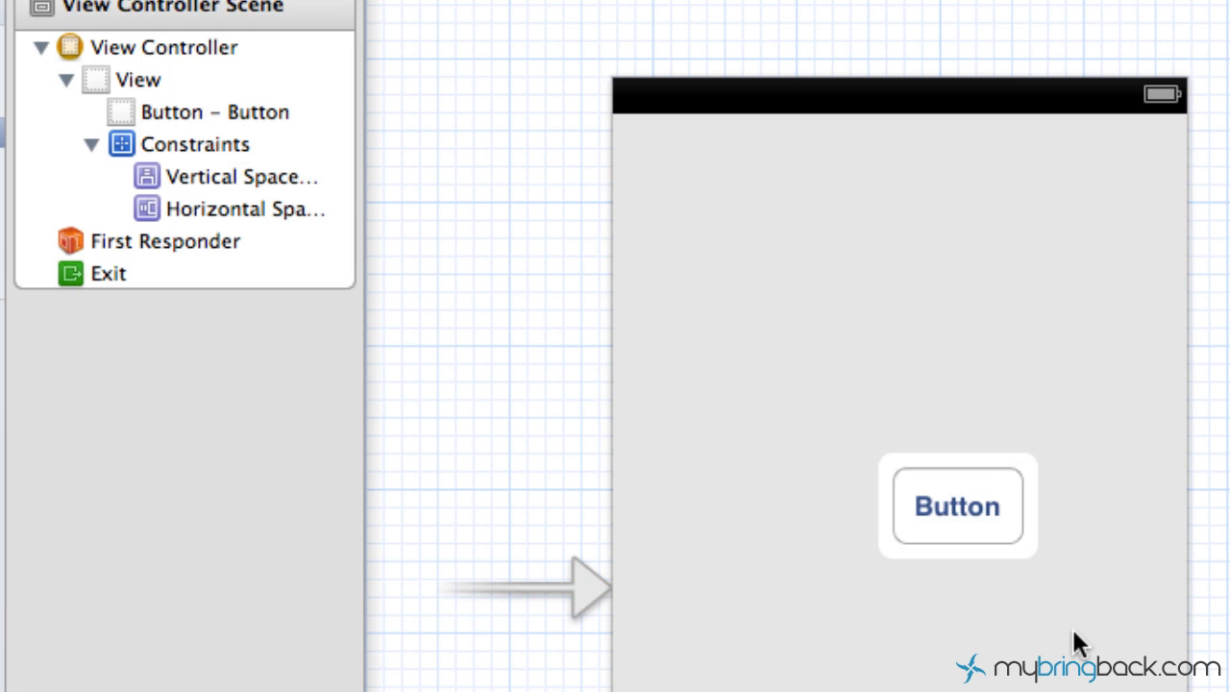
pyautogui.moveTo(1209, 567)
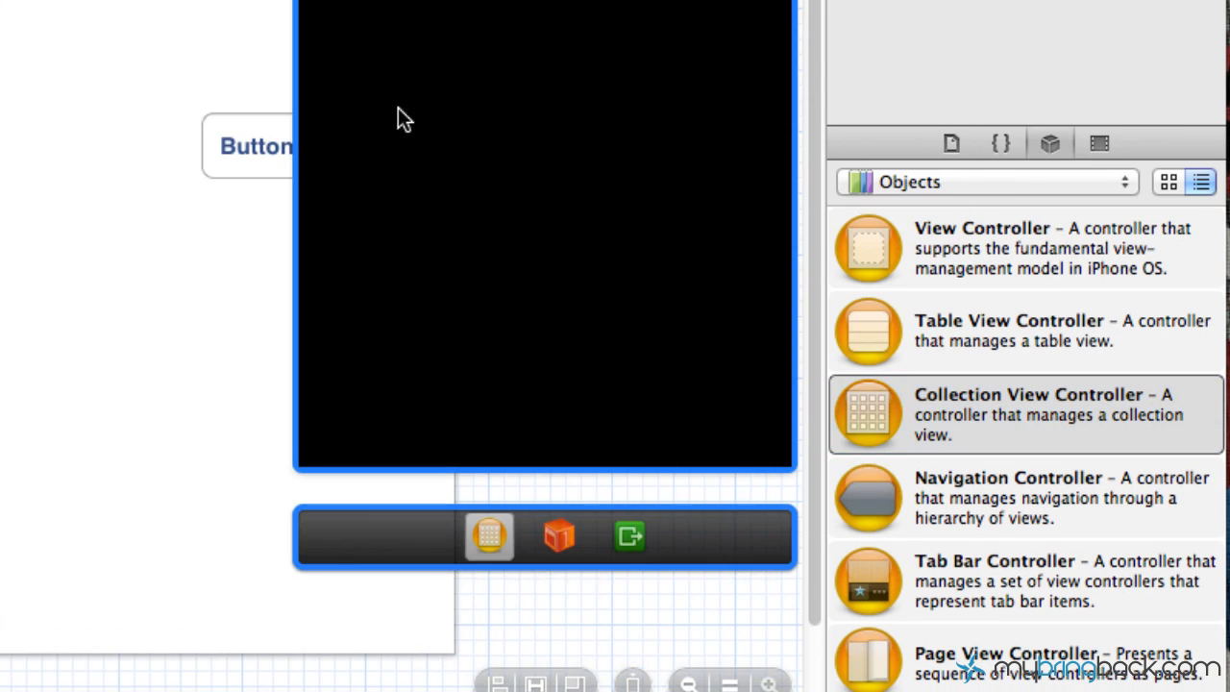
pyautogui.moveTo(457, 150)
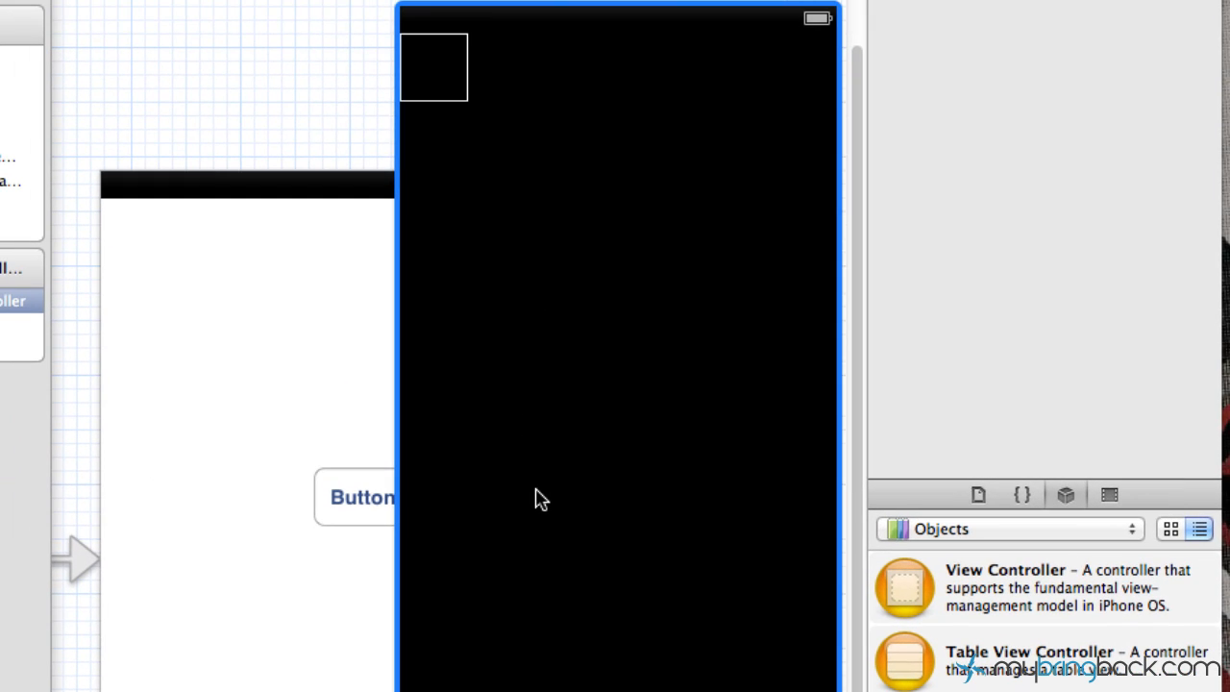
pyautogui.moveTo(580, 259)
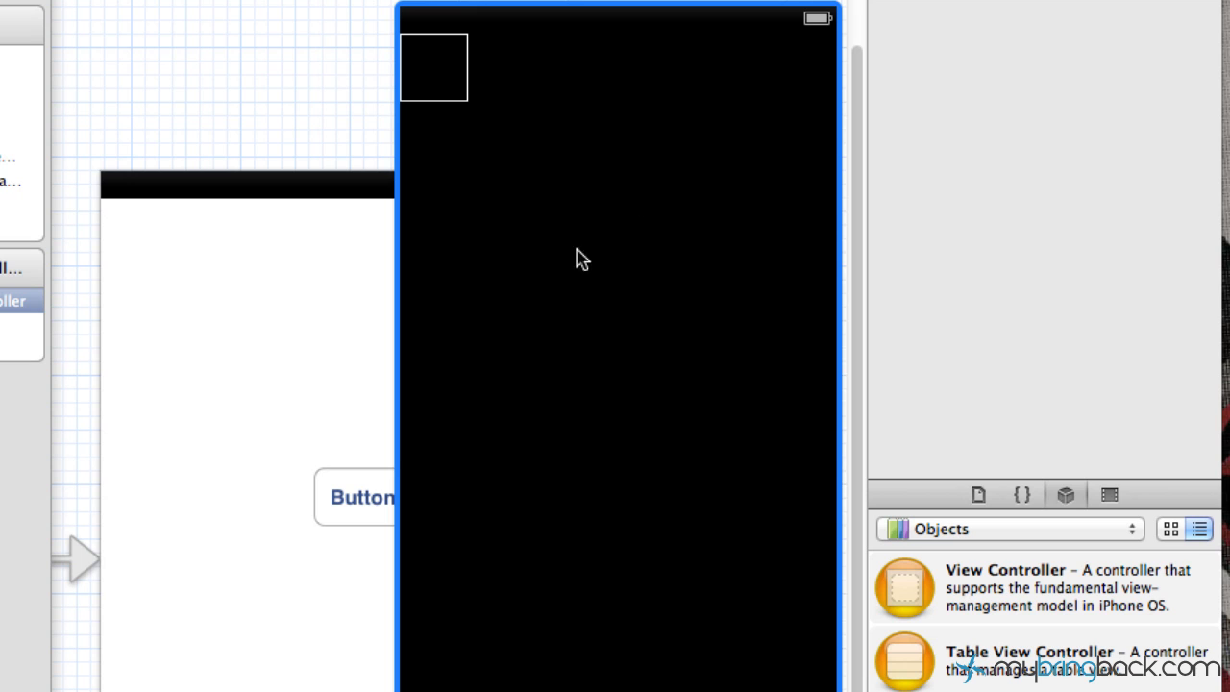
pyautogui.moveTo(799, 375)
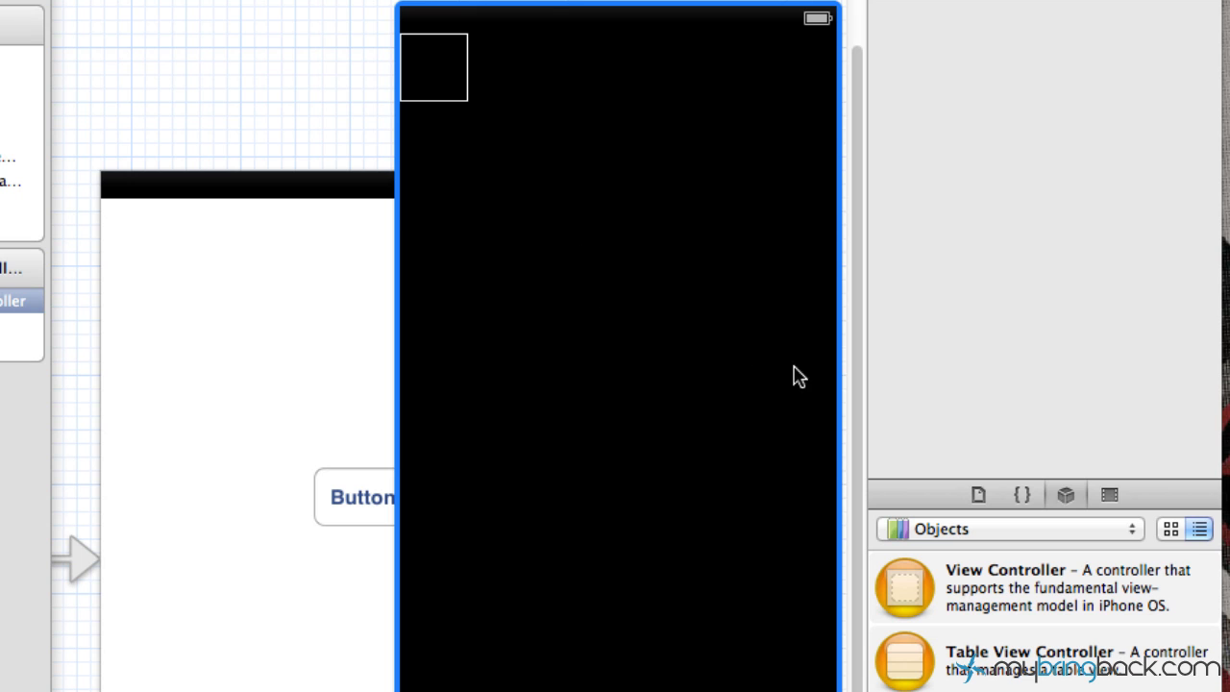
pyautogui.moveTo(680, 509)
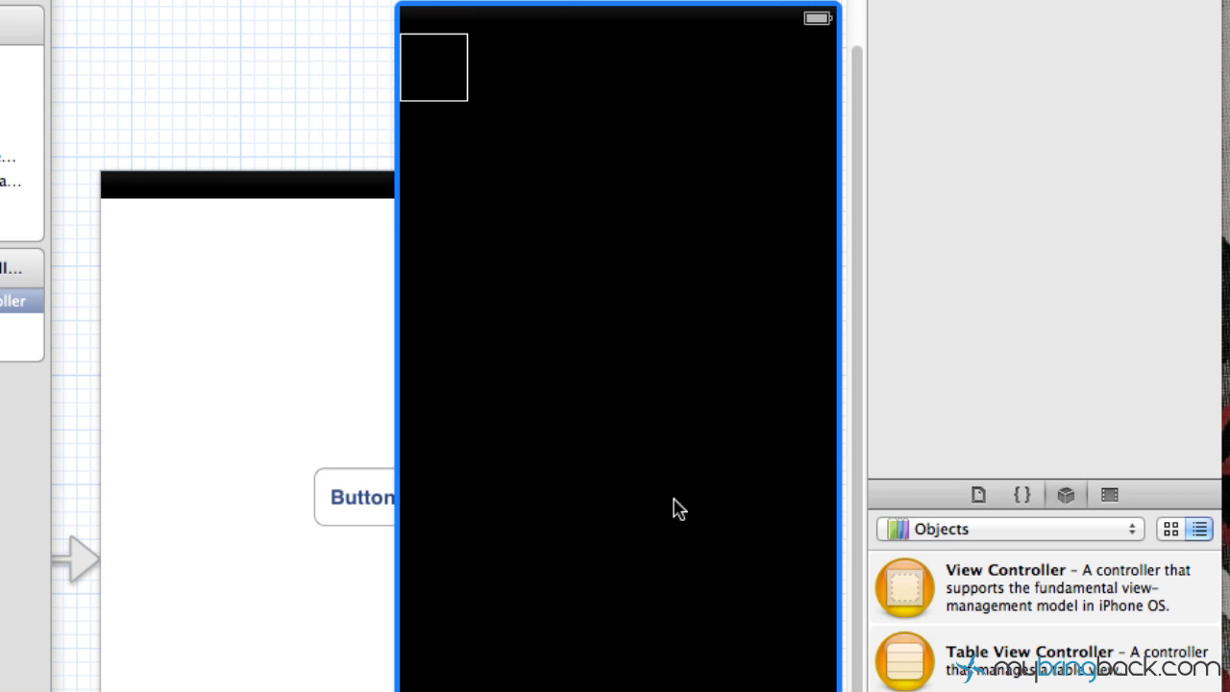
# Step: Scroll the Object Library down to the Collection View Controller
pyautogui.scroll(-3)
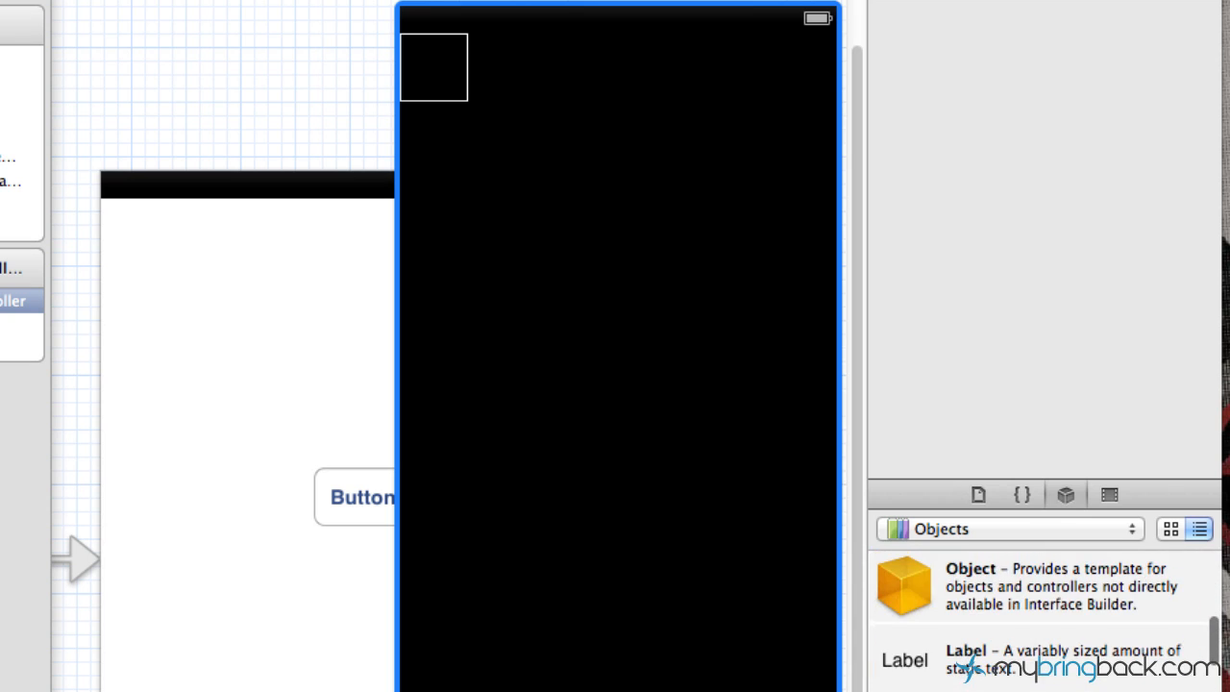
pyautogui.scroll(-3)
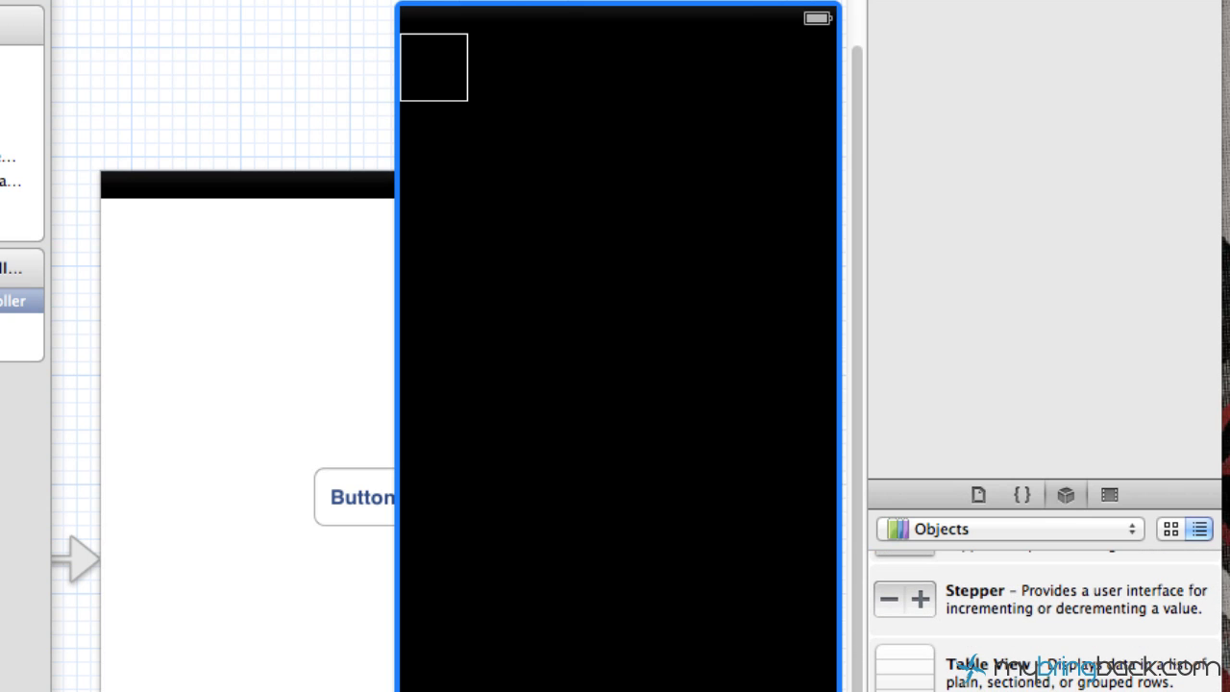
pyautogui.scroll(-3)
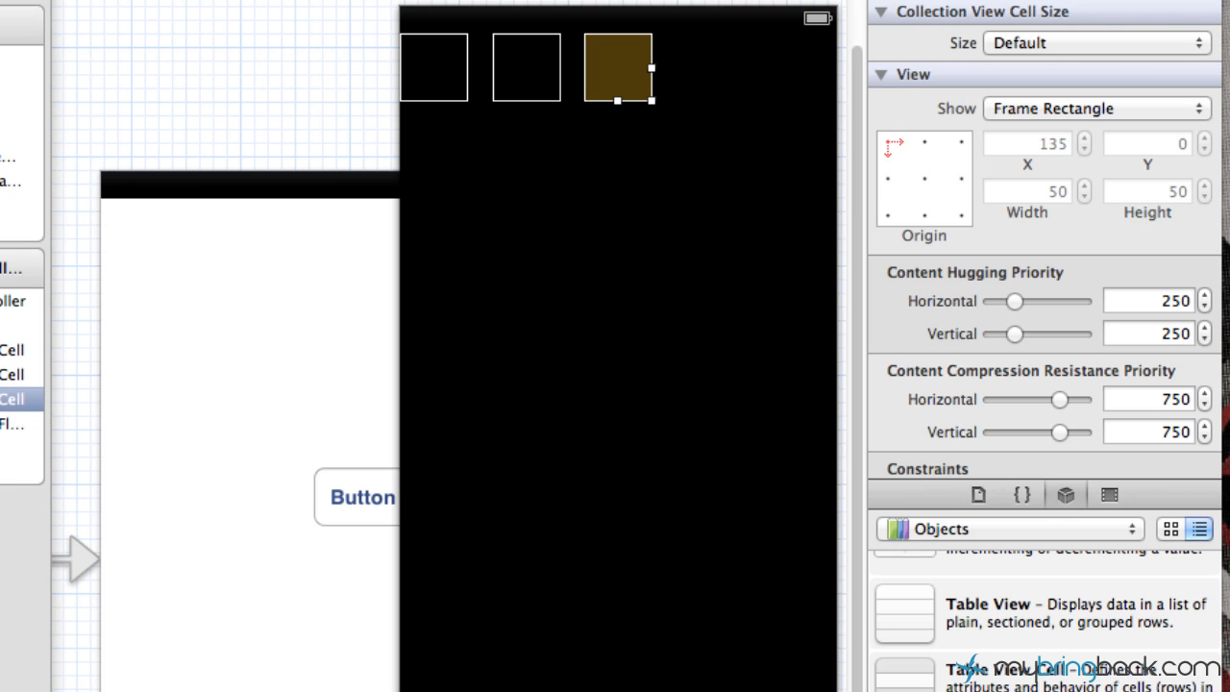
pyautogui.moveTo(305, 123)
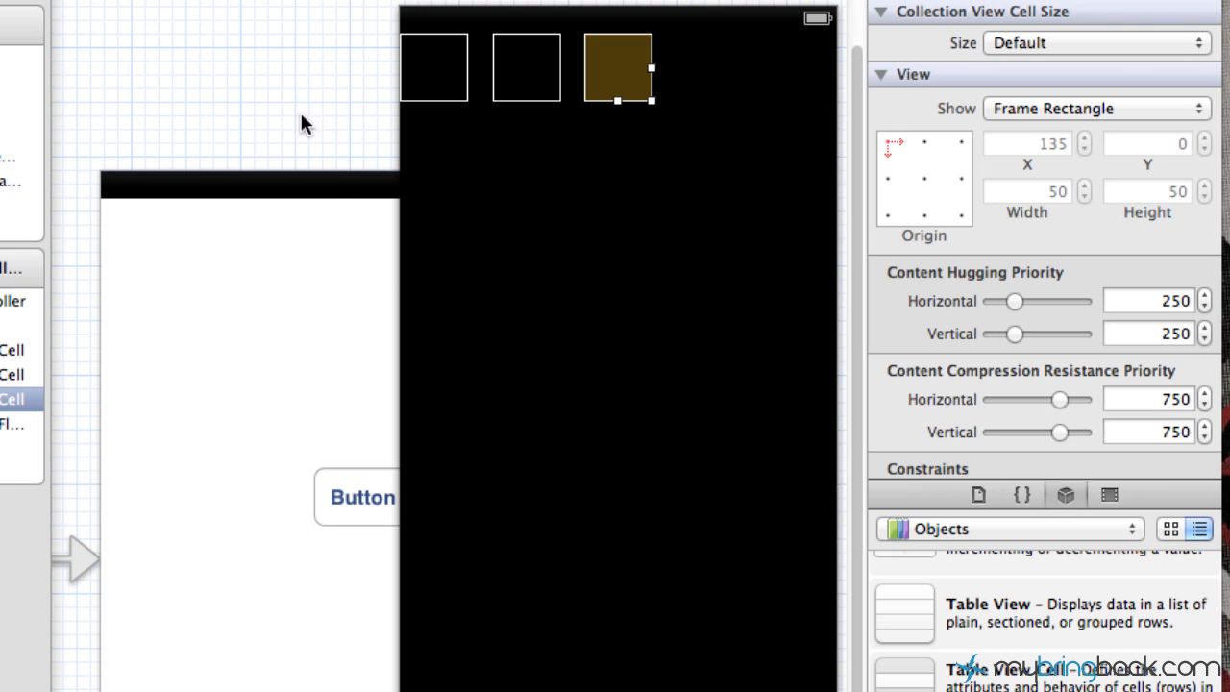
pyautogui.moveTo(322, 125)
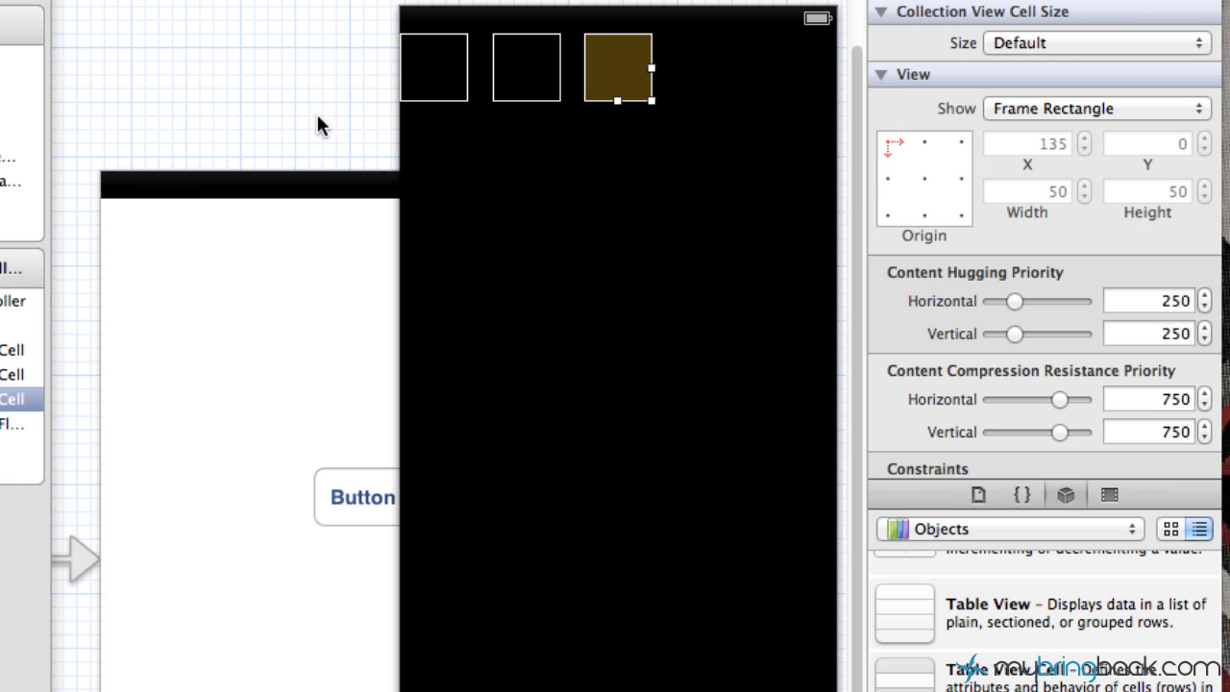
pyautogui.moveTo(350, 247)
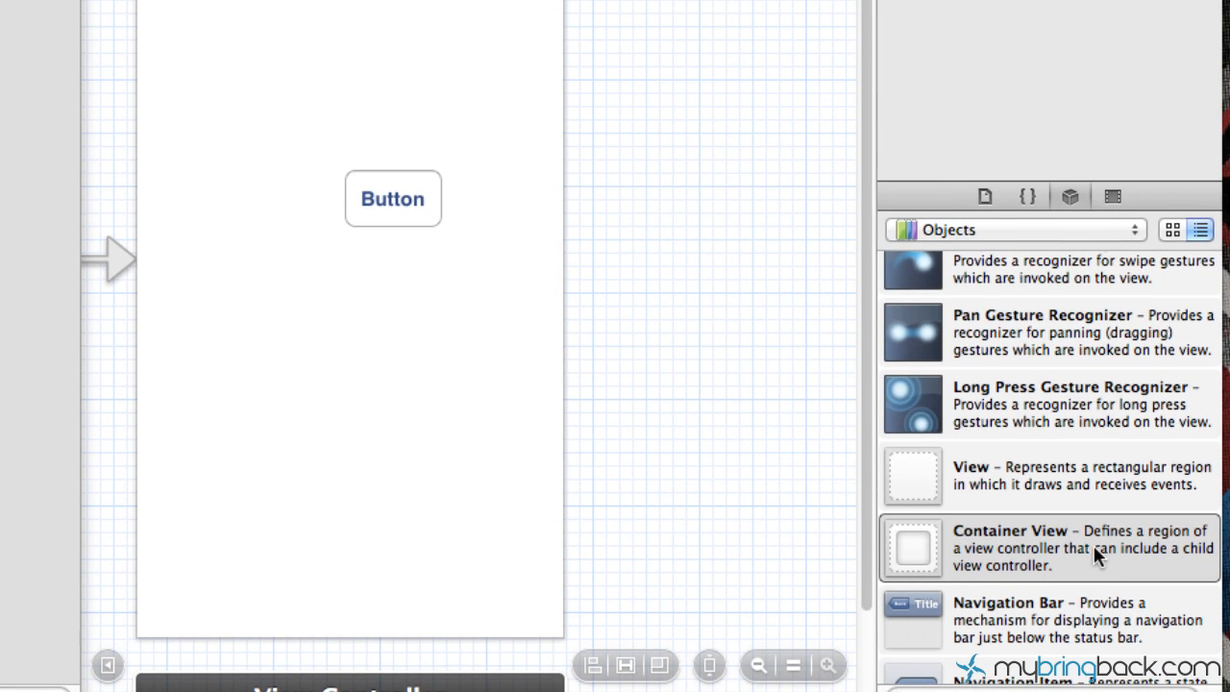
# Step: Place a Container View below the Button, creating its embedded child View Controller
pyautogui.moveTo(910, 545); pyautogui.dragTo(342, 418)
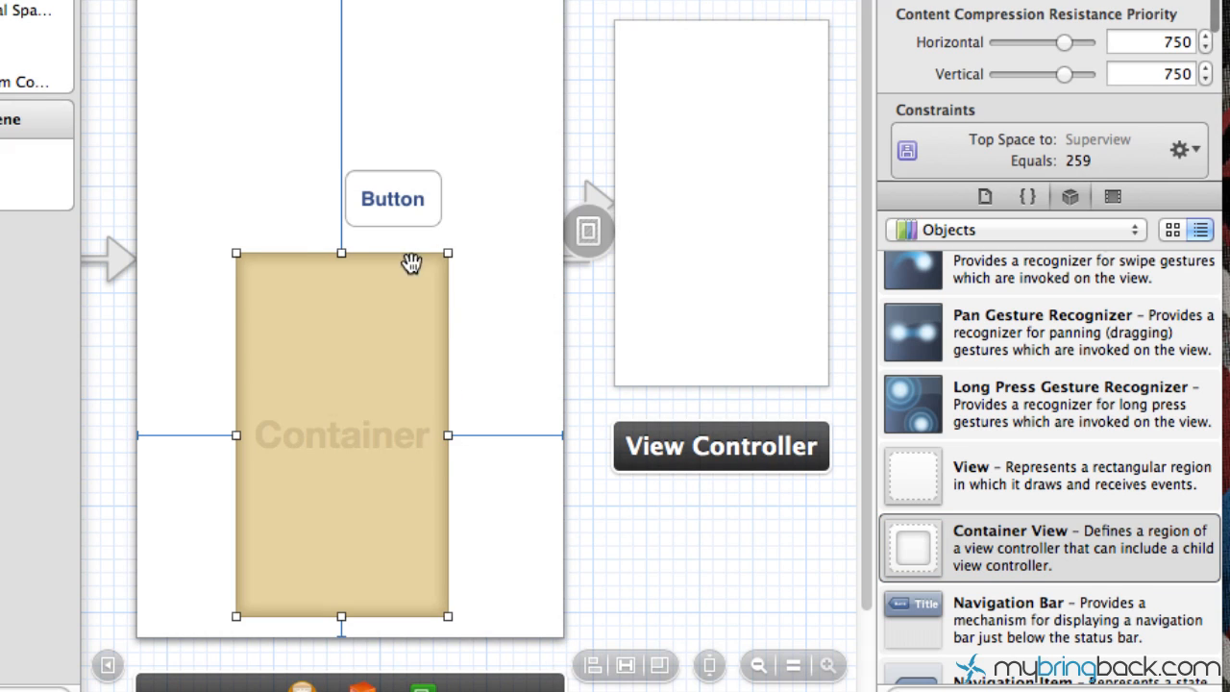
pyautogui.moveTo(645, 211)
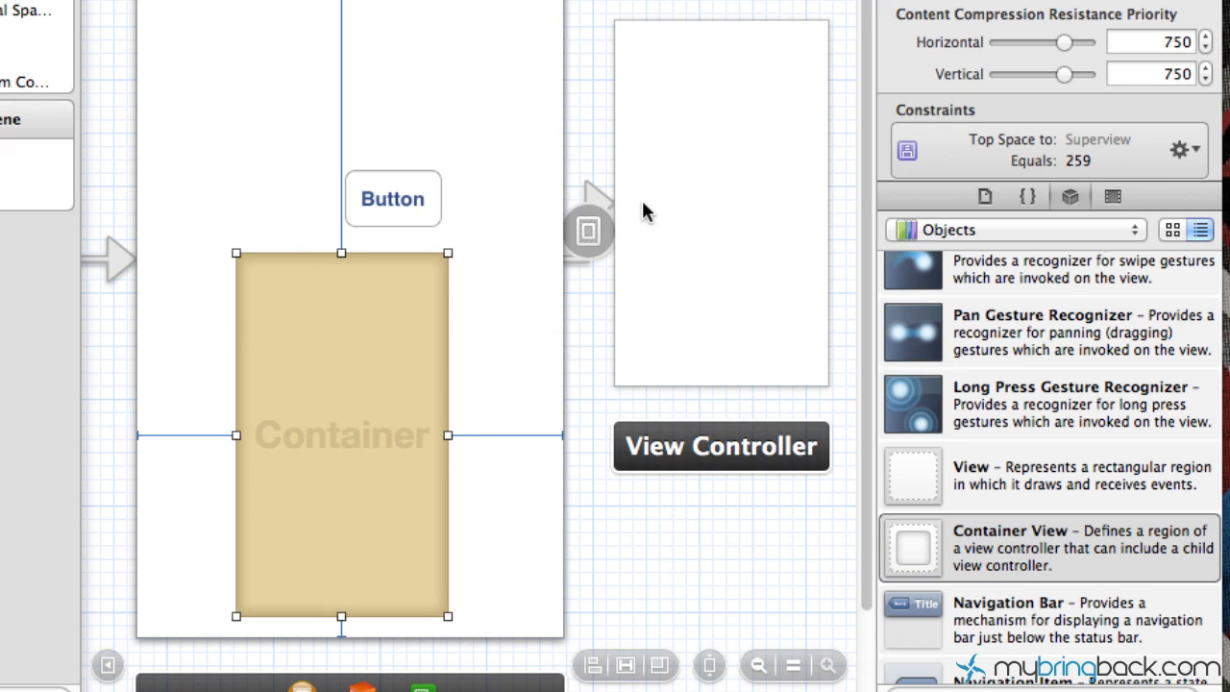
pyautogui.moveTo(680, 169)
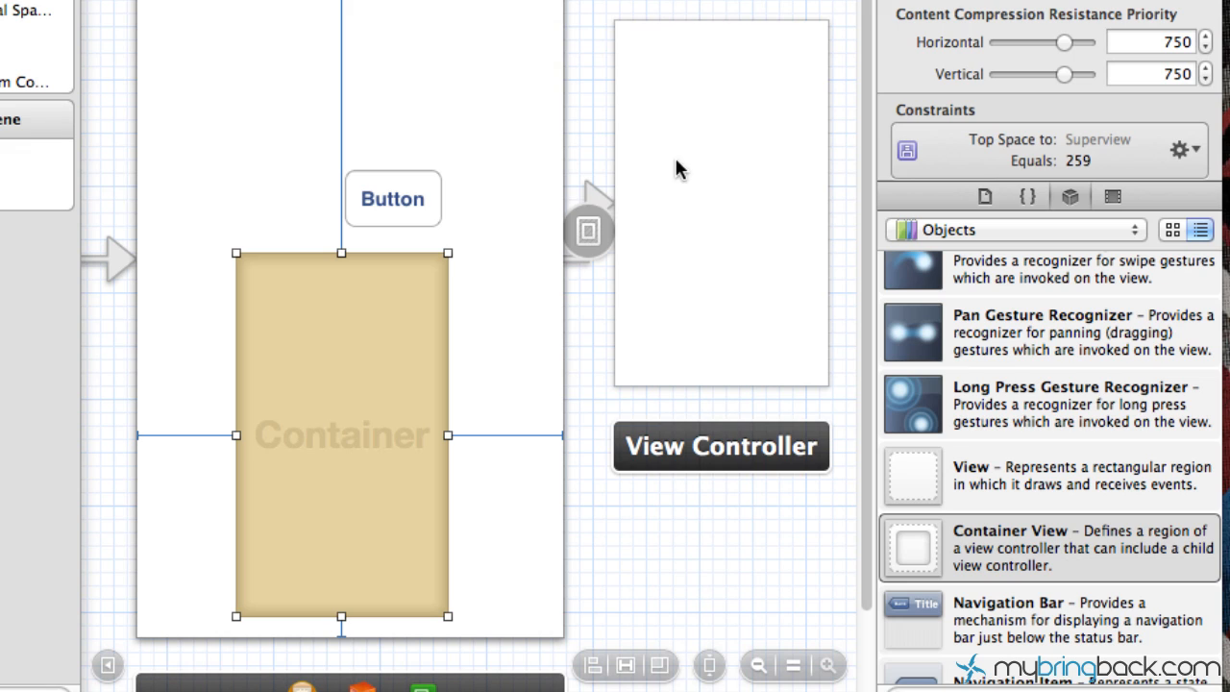
pyautogui.moveTo(668, 67)
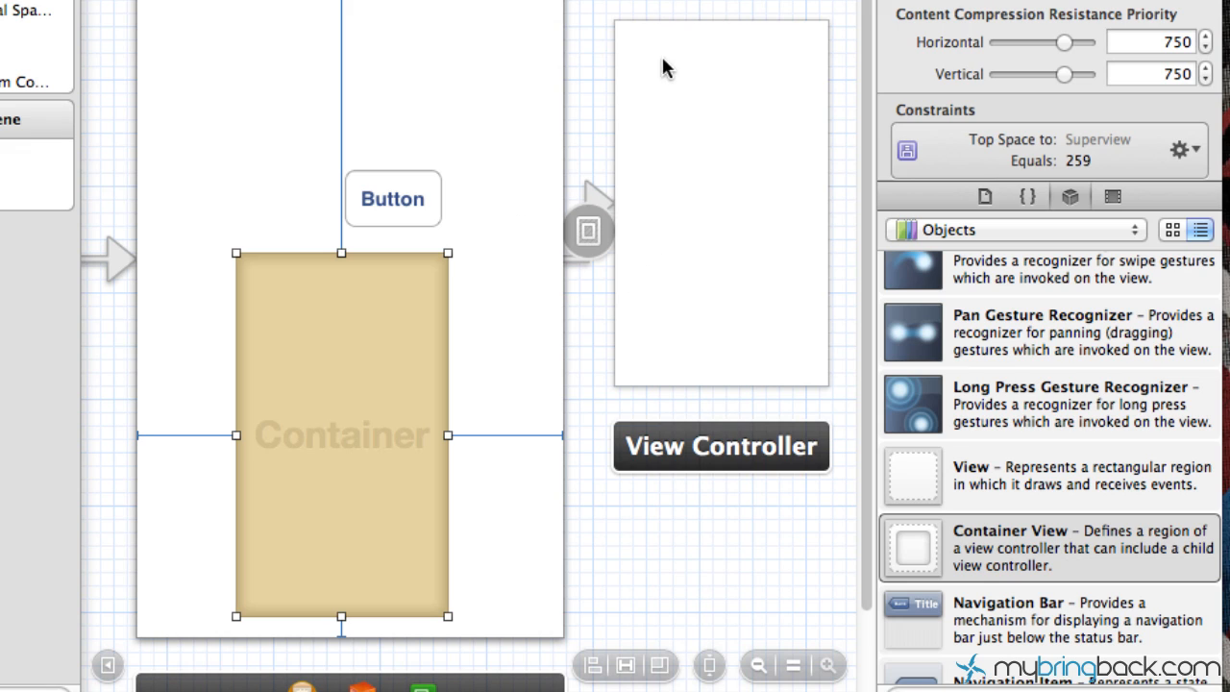
pyautogui.moveTo(412, 125)
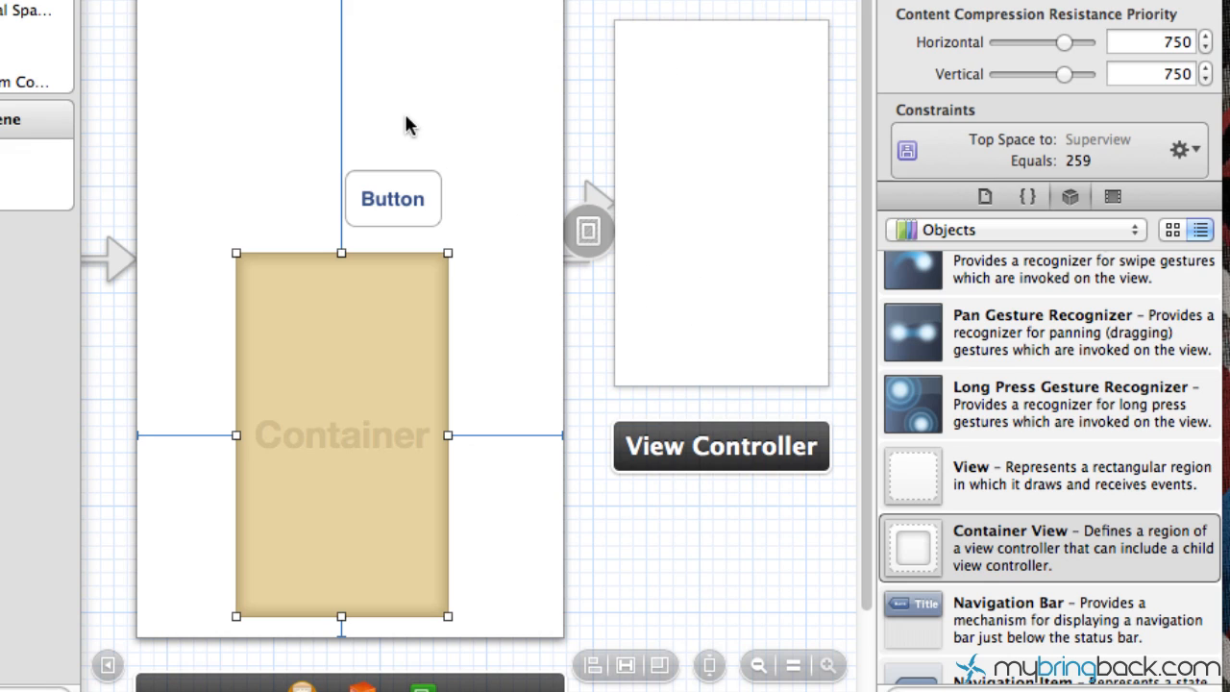
pyautogui.moveTo(454, 239)
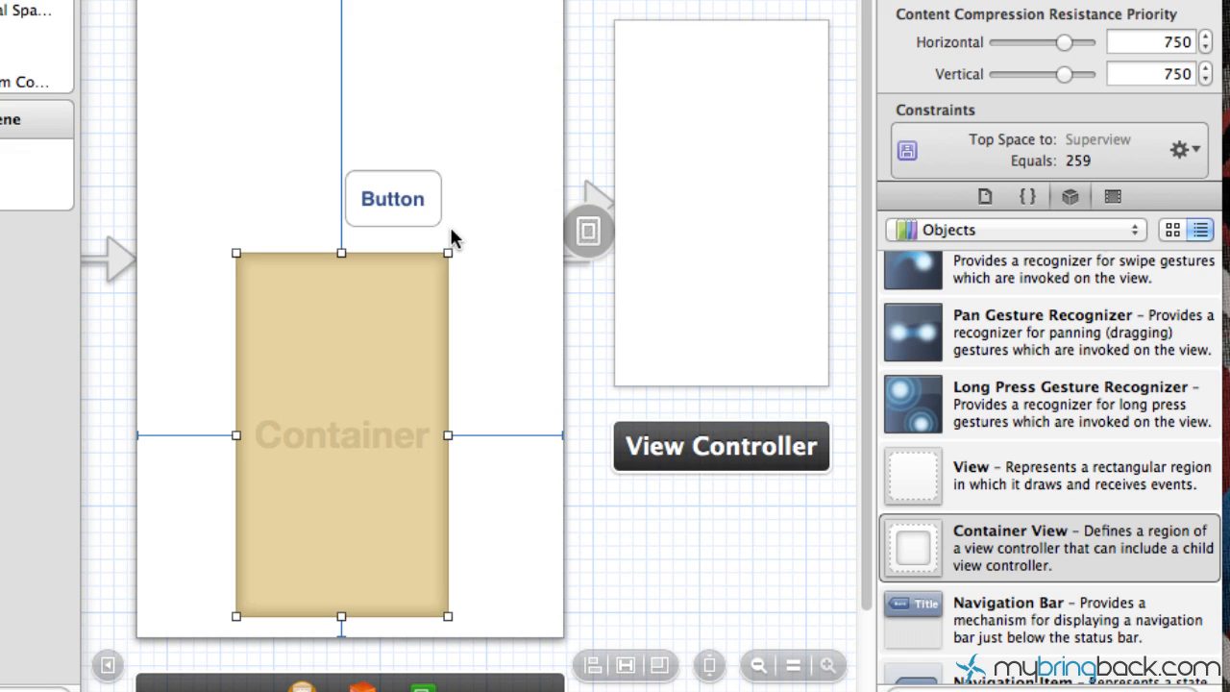
pyautogui.moveTo(573, 330)
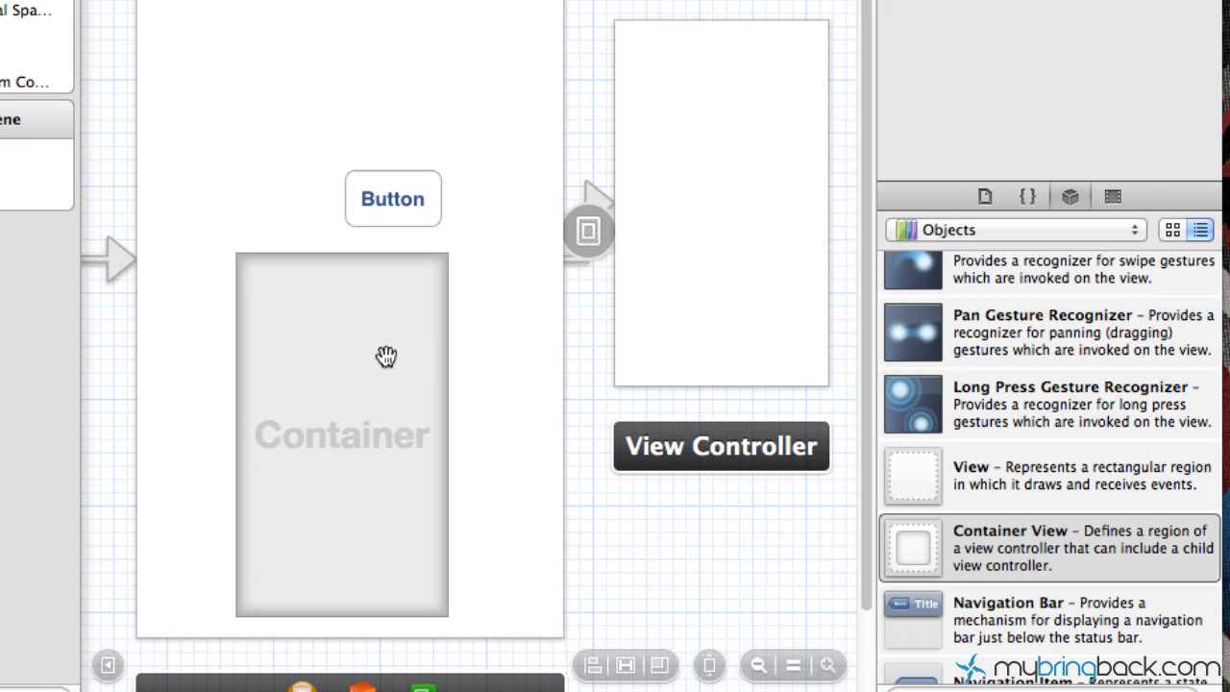
pyautogui.moveTo(573, 284)
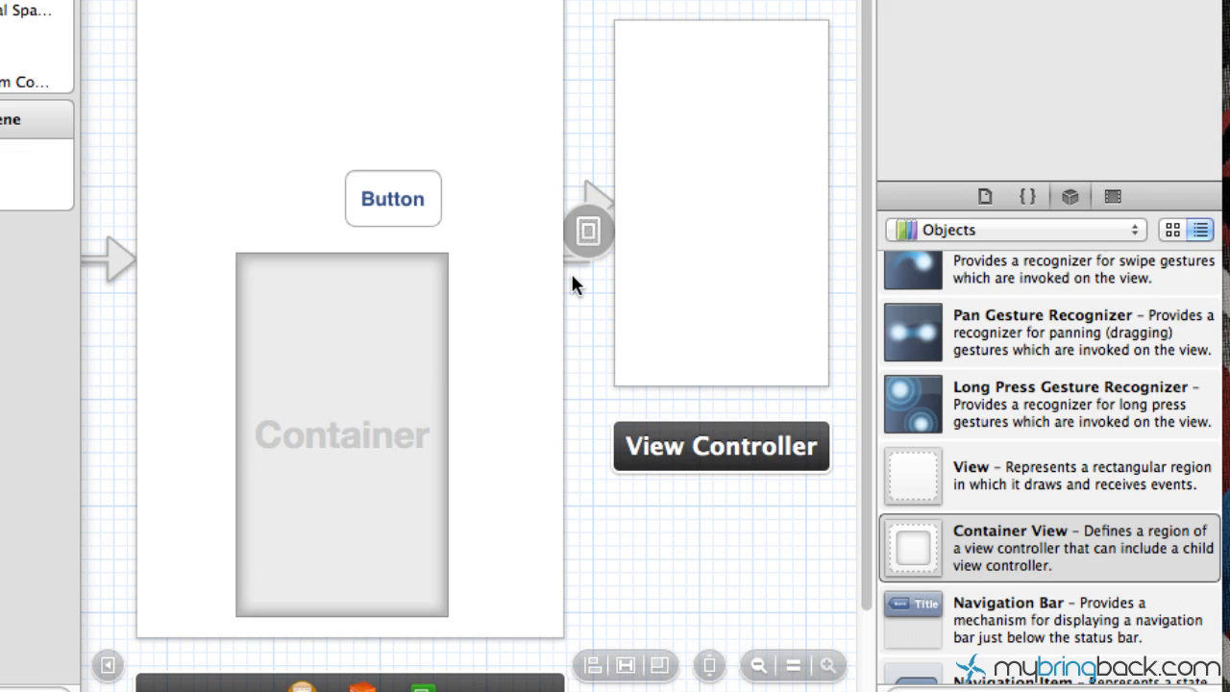
pyautogui.moveTo(598, 315)
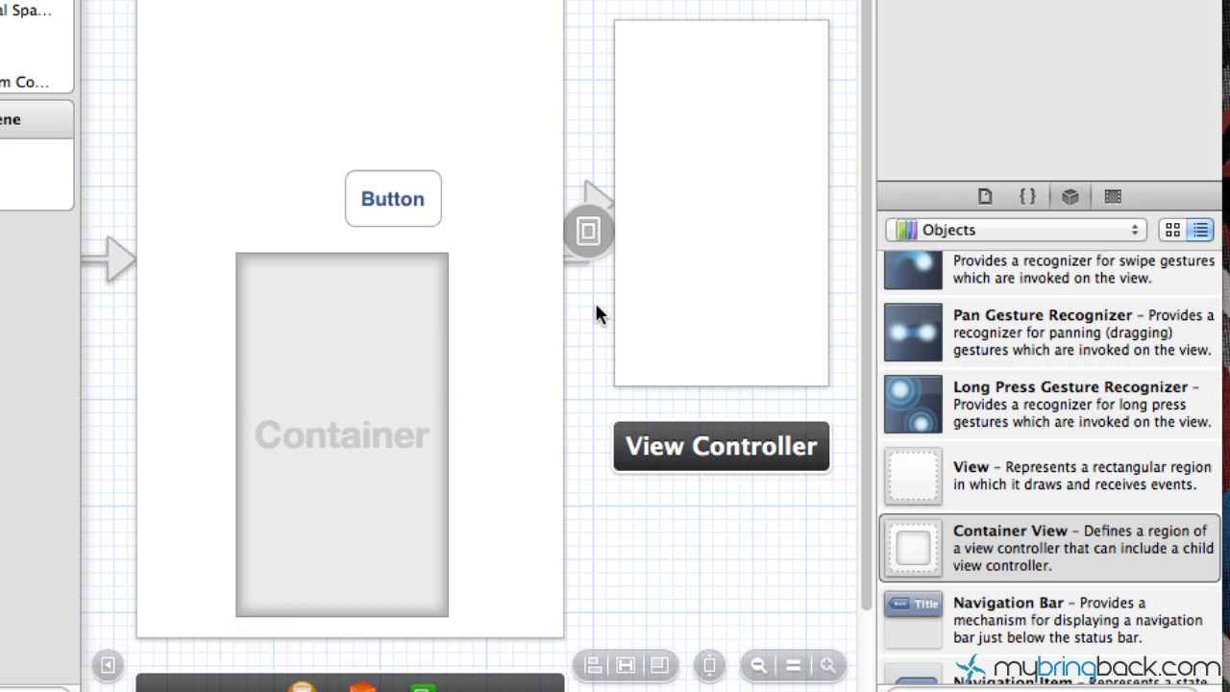